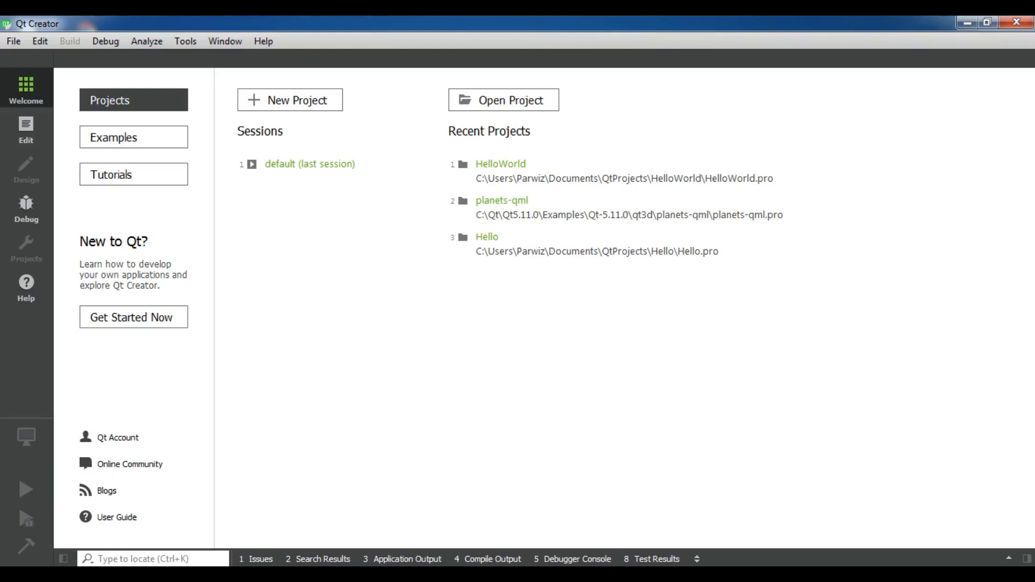
- Start a new project from the Qt Widgets Application template
{"action": "left_click", "coordinate": [12, 41]}
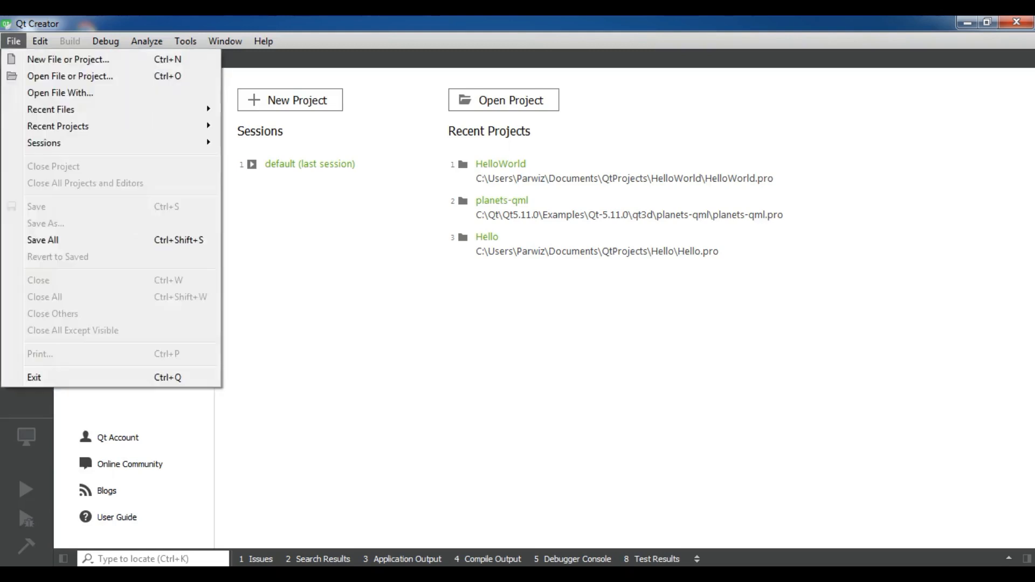
{"action": "left_click", "coordinate": [67, 59]}
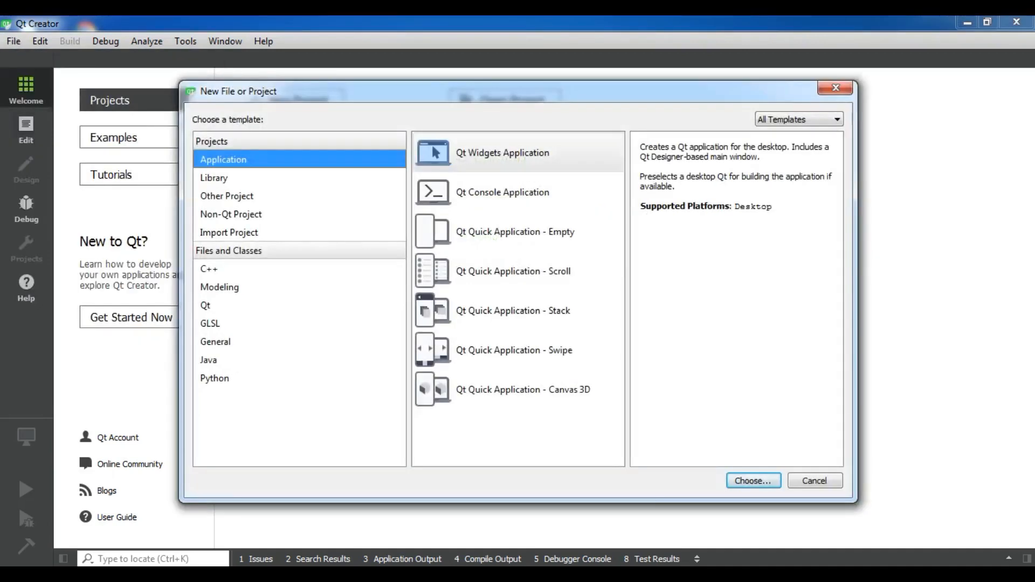
{"action": "left_click", "coordinate": [518, 152]}
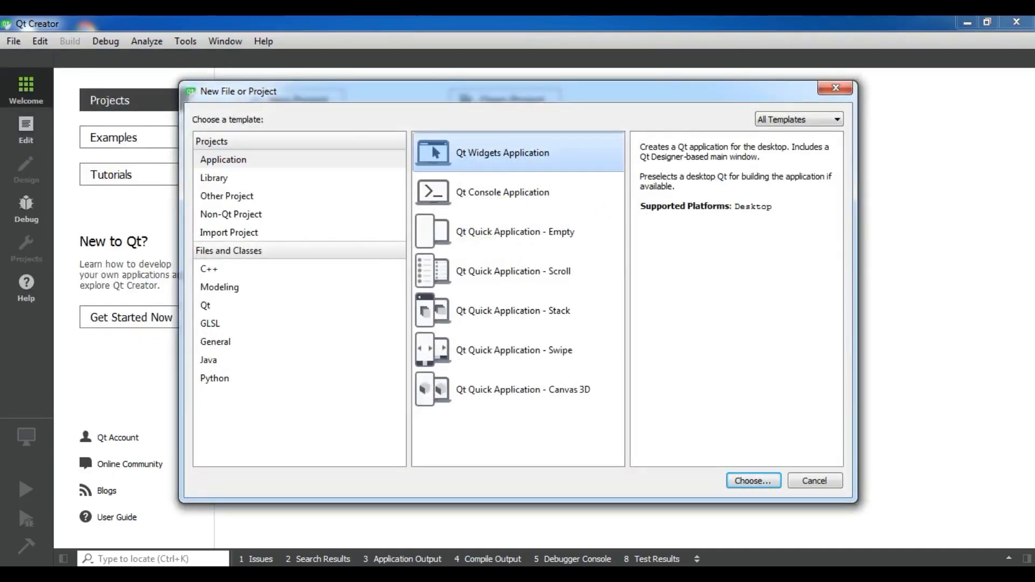
{"action": "left_click", "coordinate": [752, 481]}
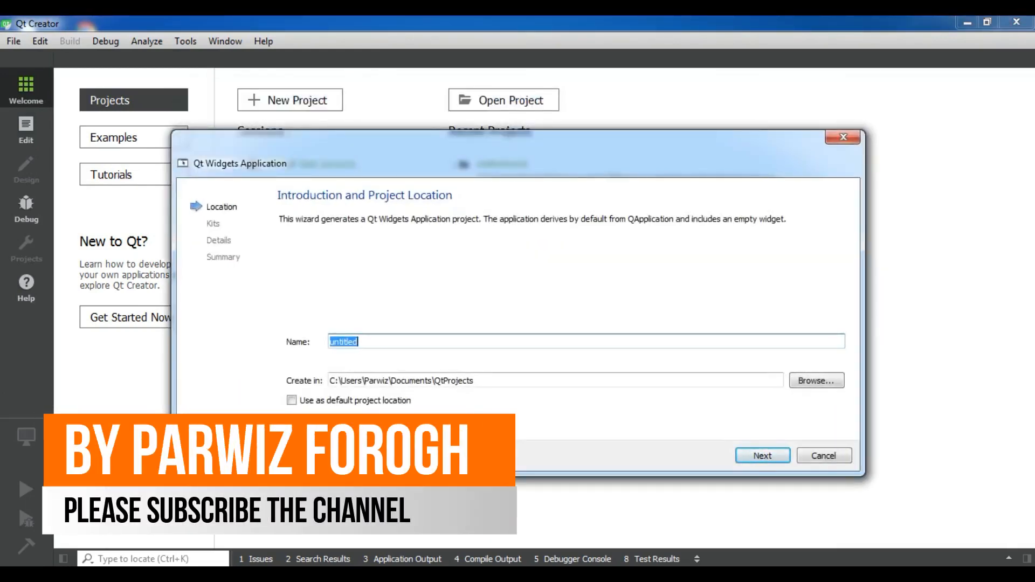
- Name the project GUIApp in the default folder and continue to kit selection
{"action": "type", "text": "GUIApp"}
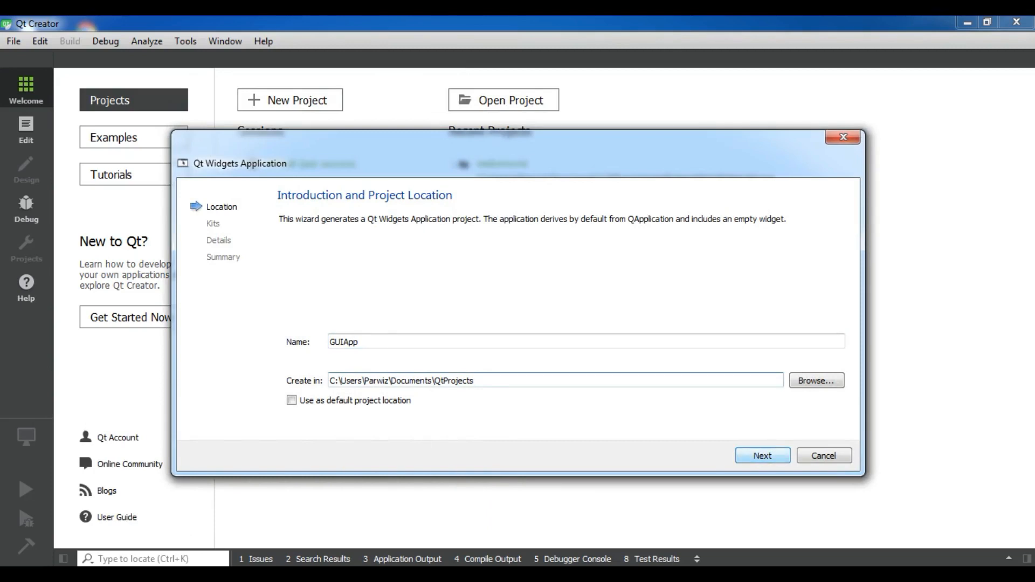
{"action": "left_click", "coordinate": [761, 455]}
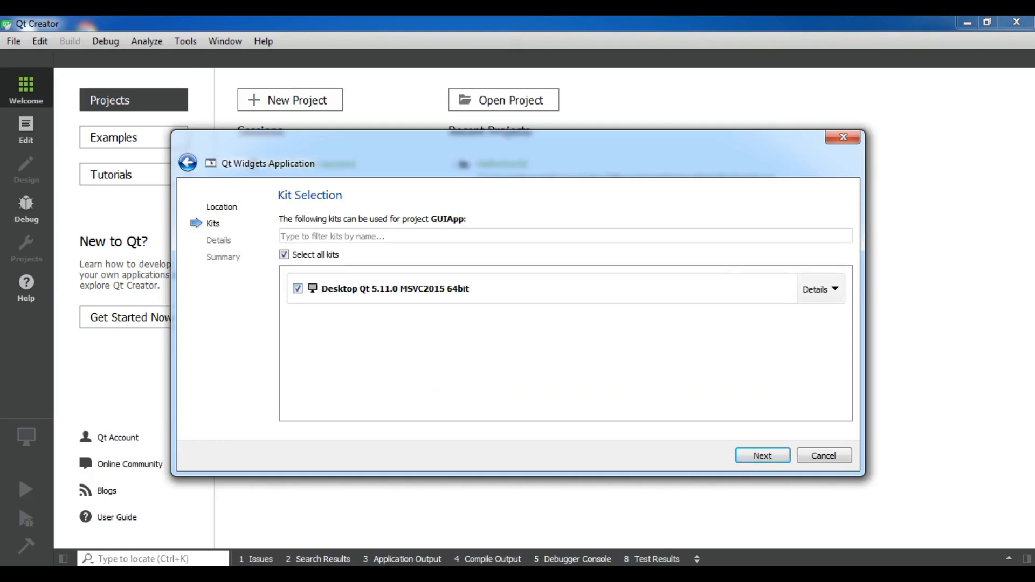
- Accept the Desktop Qt 5.11.0 MSVC2015 64bit kit and continue
{"action": "left_click", "coordinate": [762, 455]}
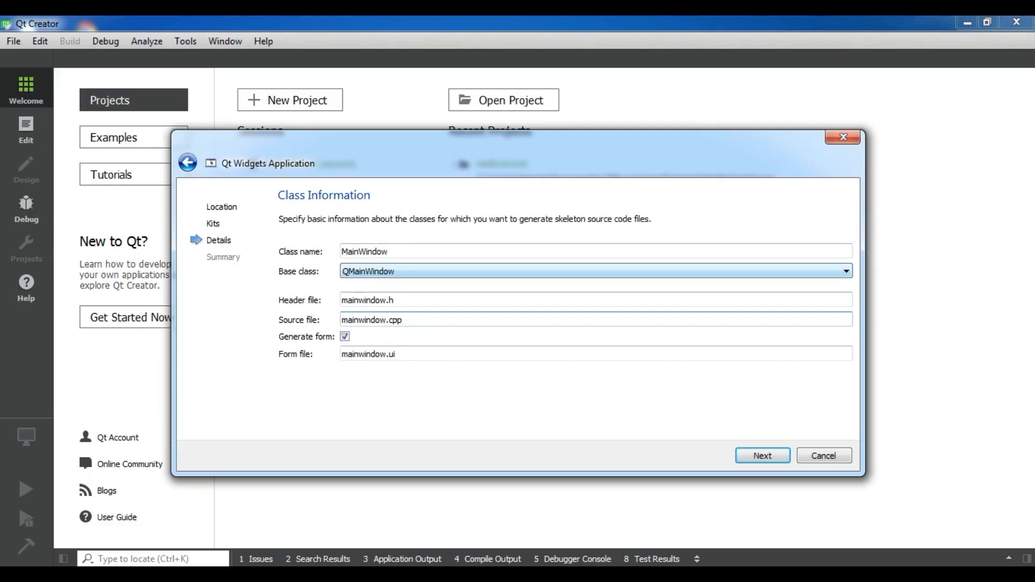
- Review the base class options, keep MainWindow on QMainWindow, and continue to the summary
{"action": "left_click", "coordinate": [843, 270]}
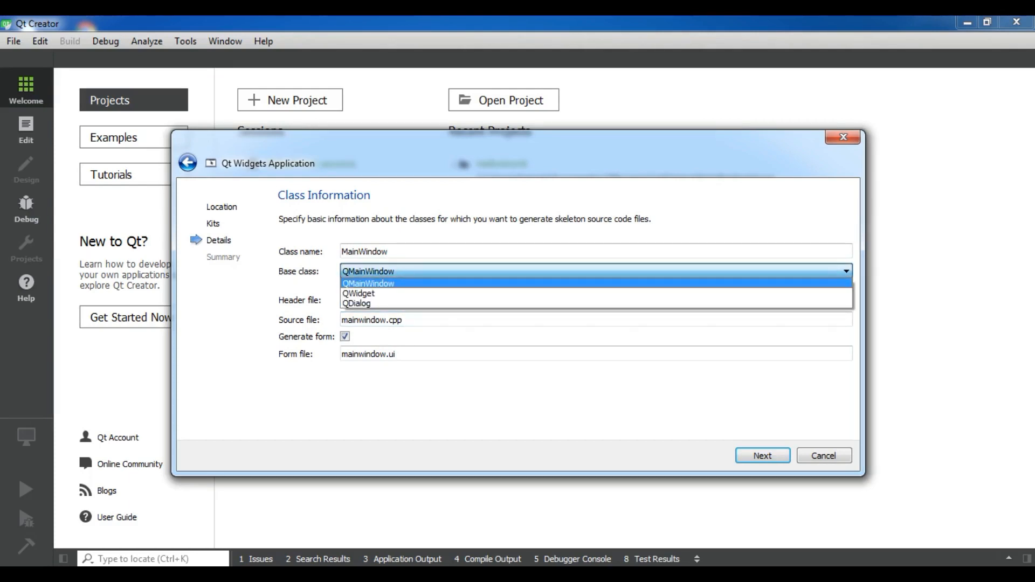
{"action": "mouse_move", "coordinate": [357, 303]}
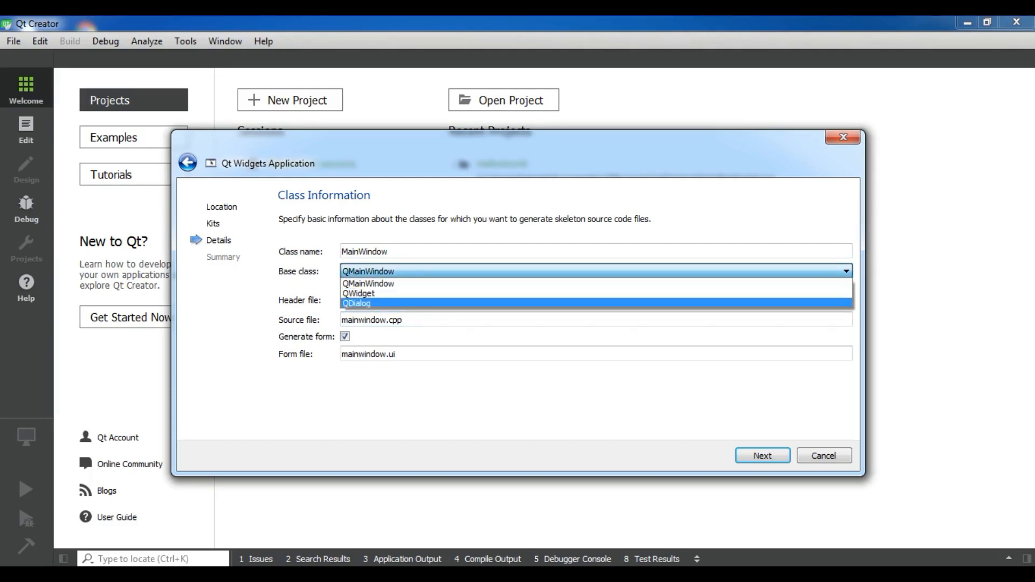
{"action": "mouse_move", "coordinate": [366, 284]}
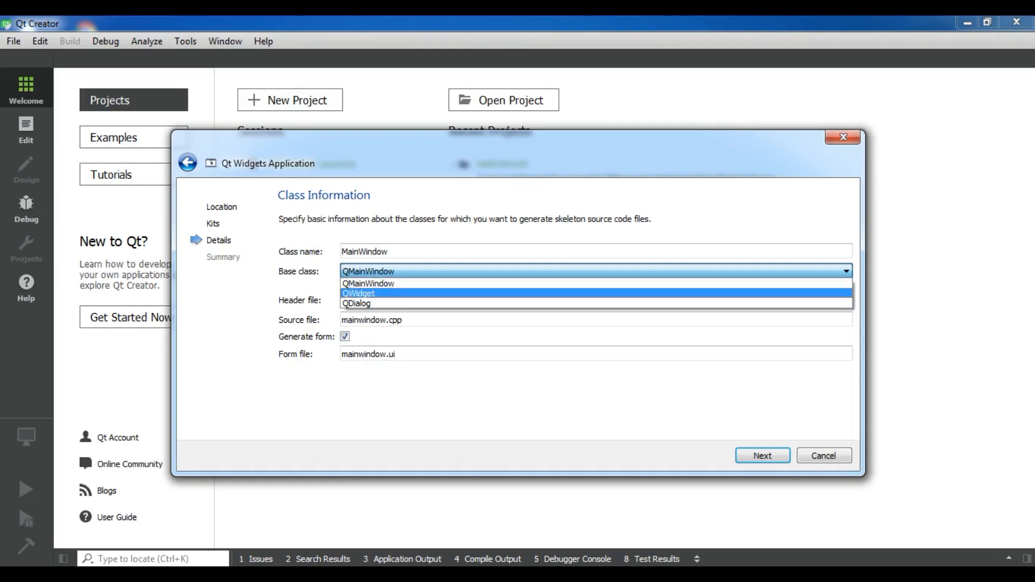
{"action": "mouse_move", "coordinate": [367, 284]}
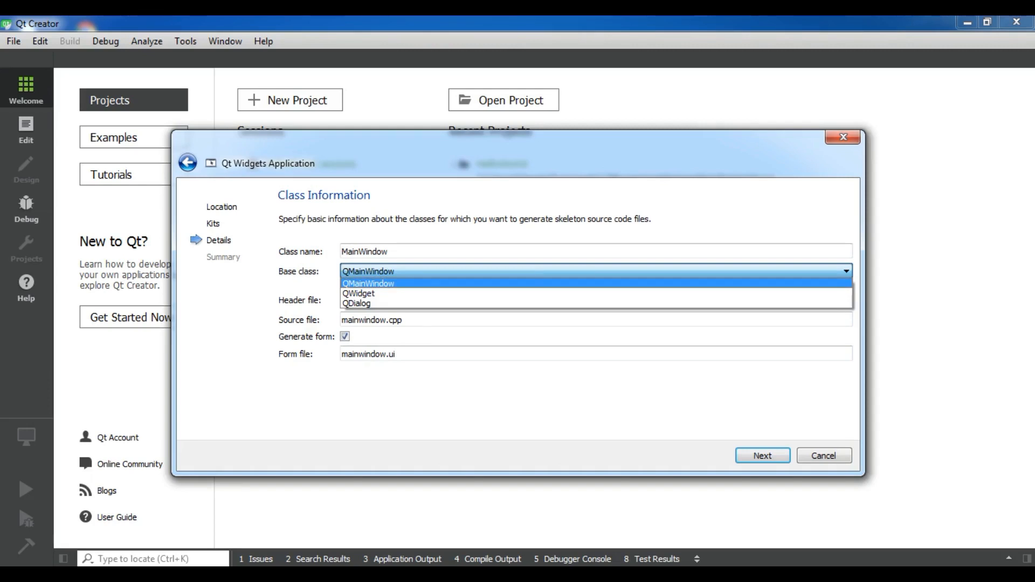
{"action": "left_click", "coordinate": [368, 284]}
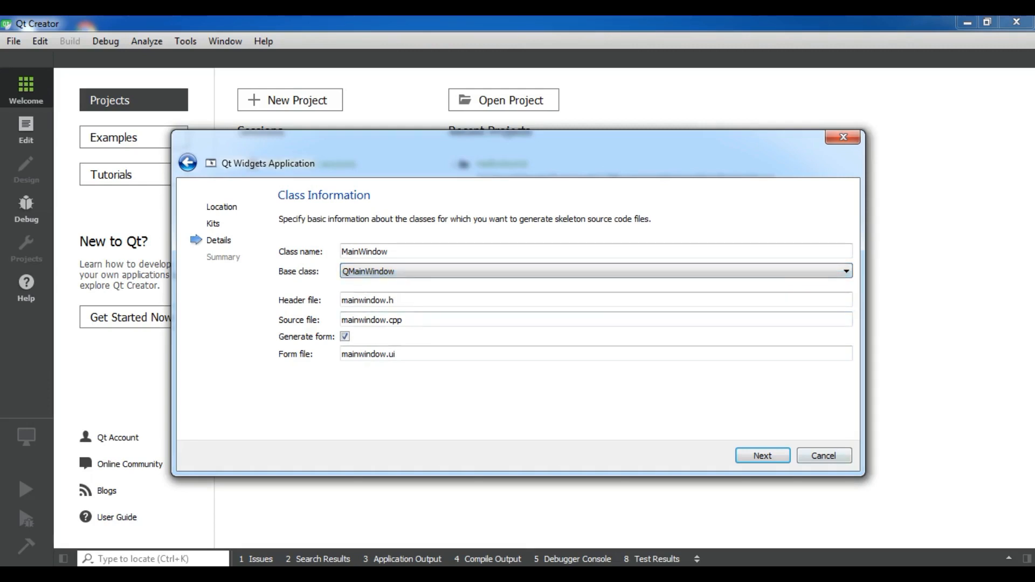
{"action": "left_click", "coordinate": [761, 455]}
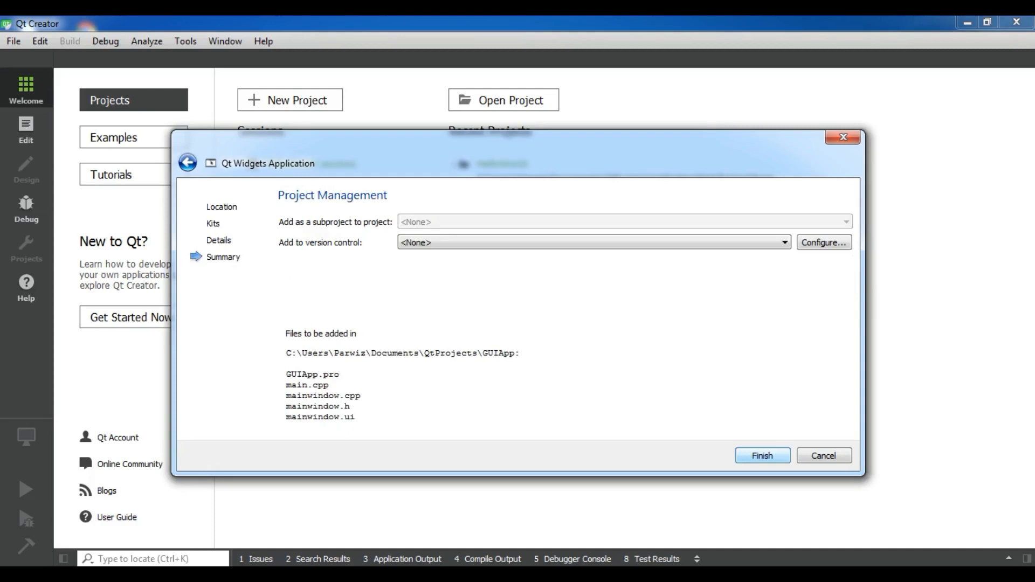
- Finish creating GUIApp and reveal its header files in the Projects tree
{"action": "left_click", "coordinate": [760, 455]}
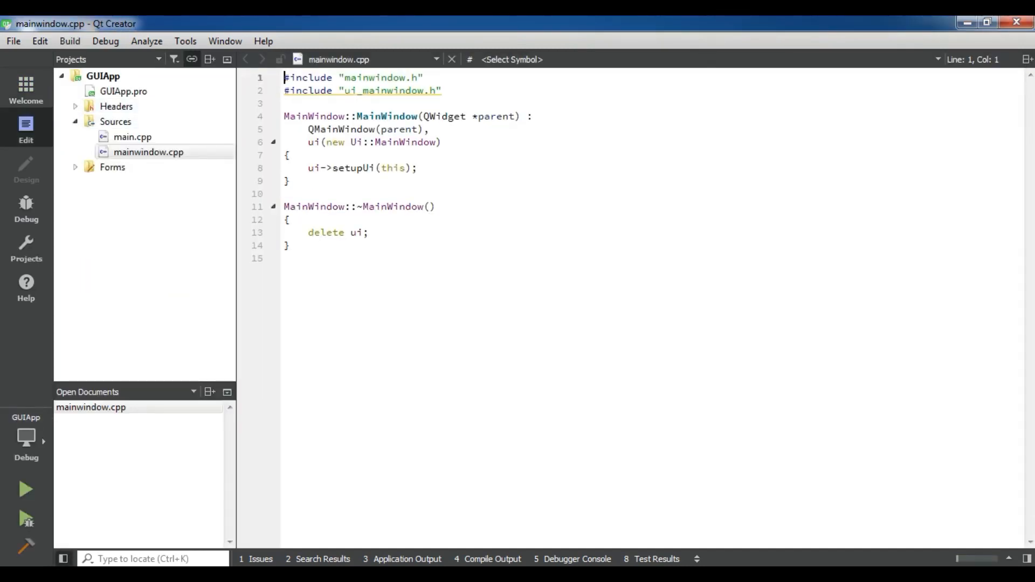
{"action": "left_click", "coordinate": [377, 168]}
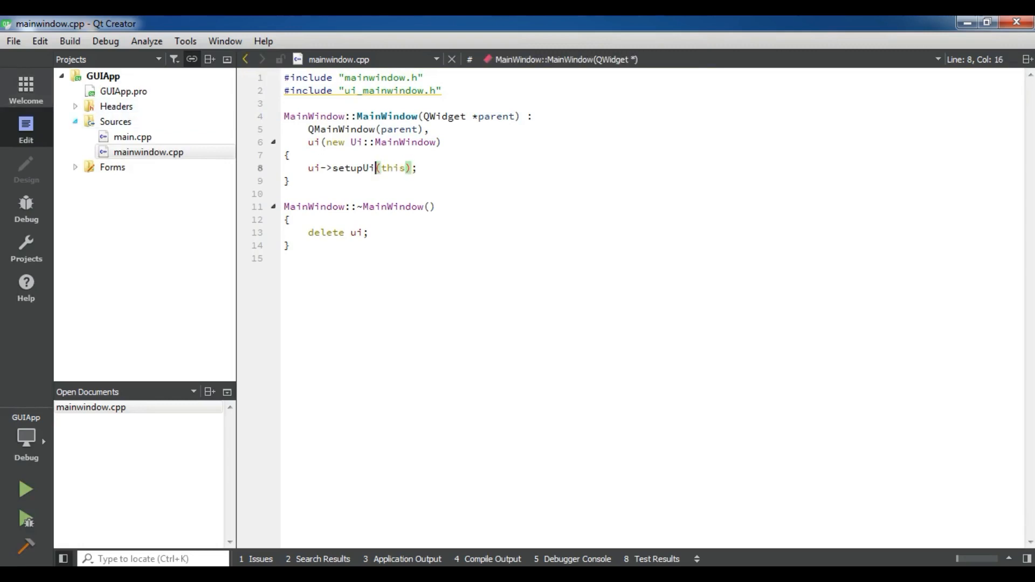
{"action": "left_click", "coordinate": [74, 122]}
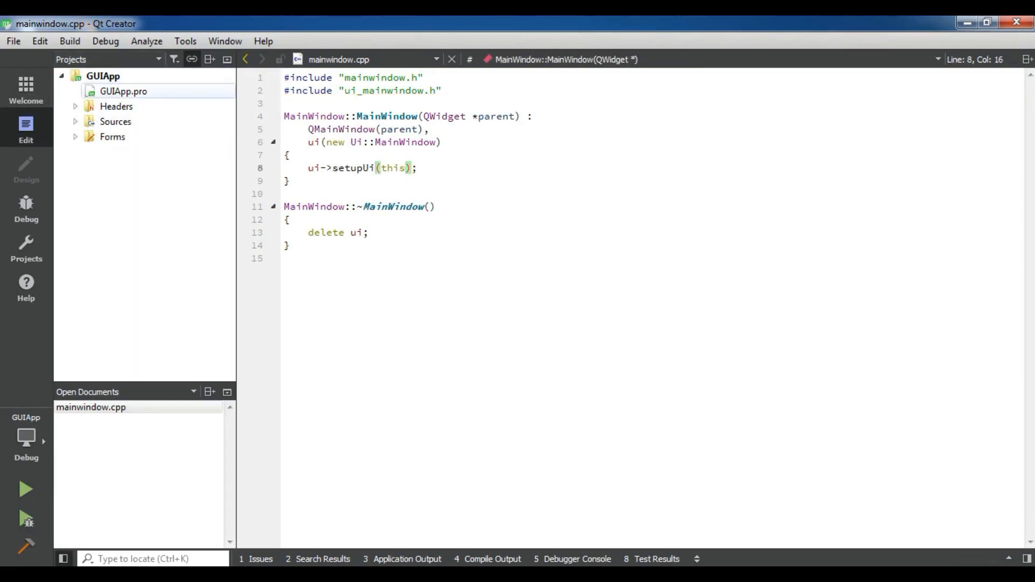
{"action": "mouse_move", "coordinate": [123, 90]}
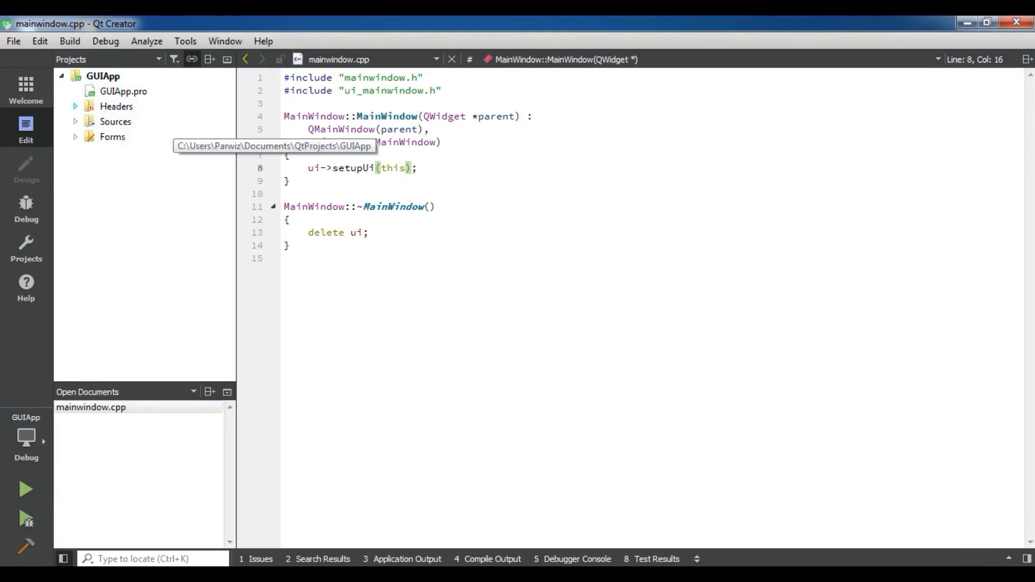
{"action": "left_click", "coordinate": [76, 107]}
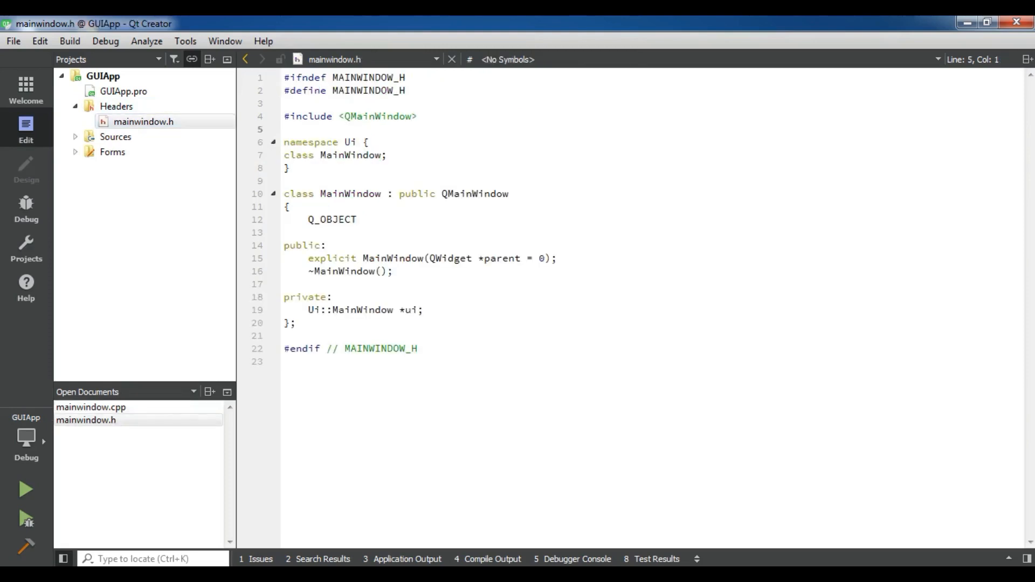
- Review mainwindow.h's Ui namespace, QMainWindow include and class declaration
{"action": "left_click", "coordinate": [360, 143]}
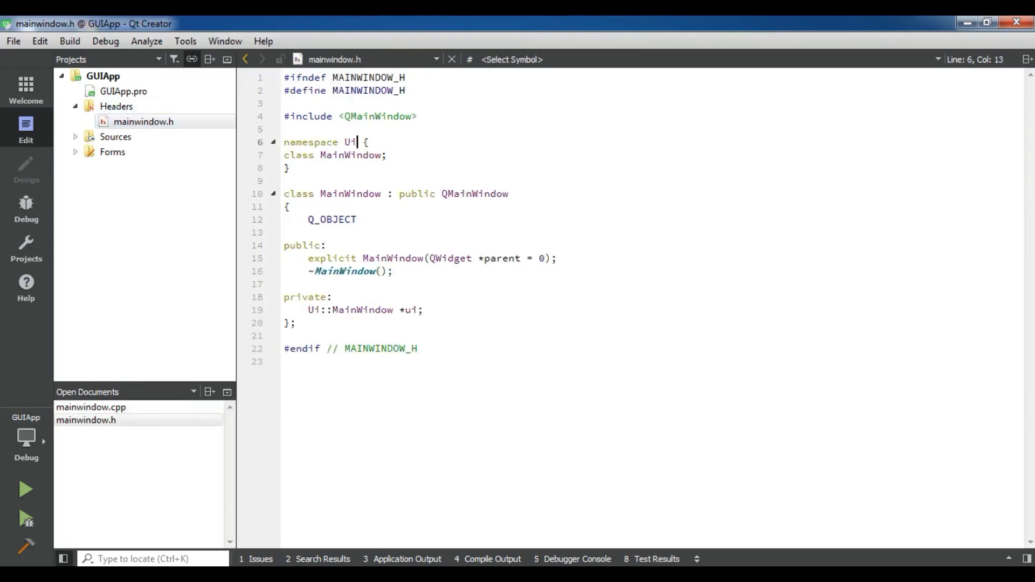
{"action": "left_click", "coordinate": [354, 142]}
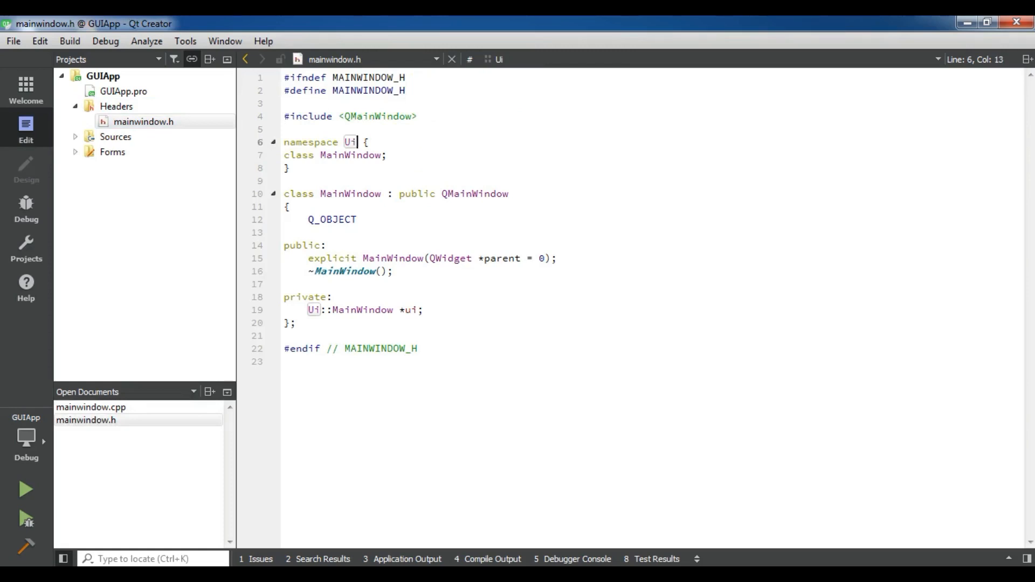
{"action": "left_click", "coordinate": [393, 116]}
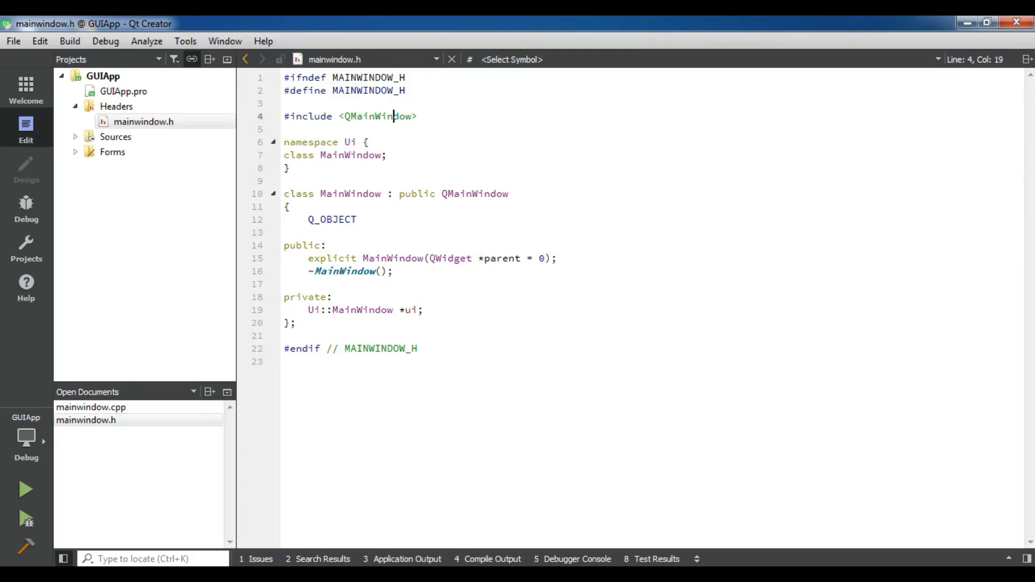
{"action": "mouse_move", "coordinate": [394, 116]}
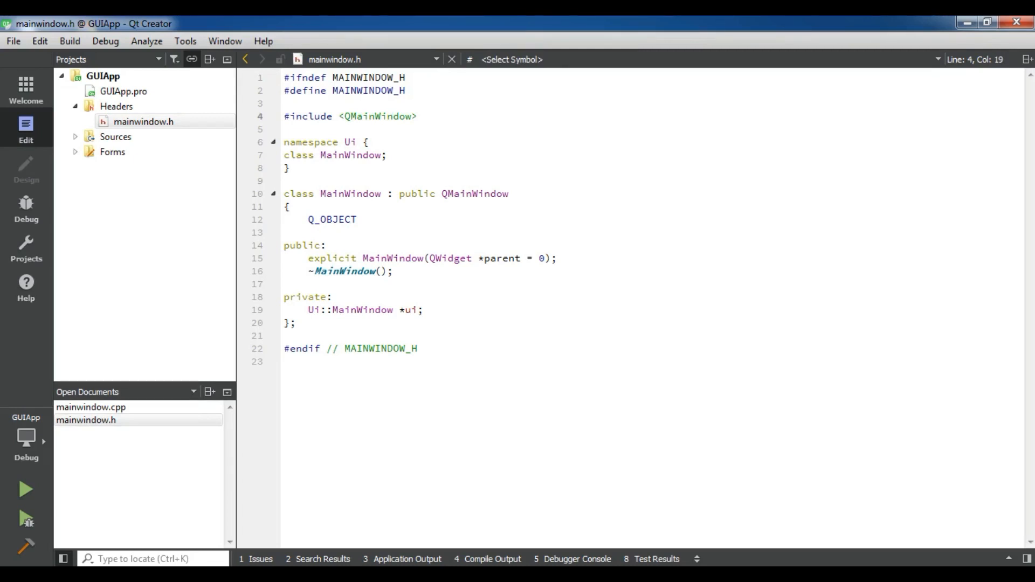
{"action": "mouse_move", "coordinate": [476, 193]}
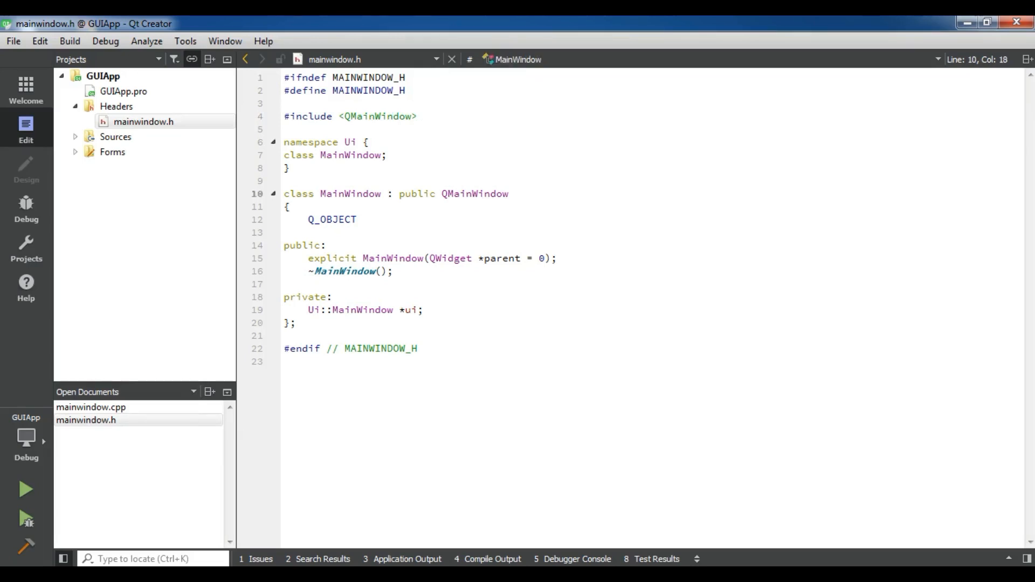
{"action": "left_click", "coordinate": [387, 193]}
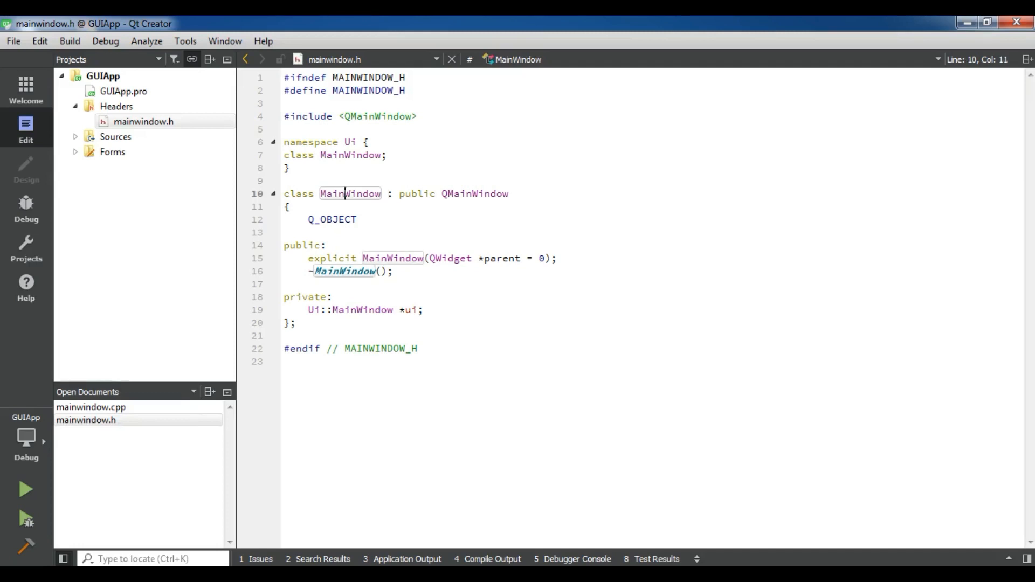
{"action": "mouse_move", "coordinate": [472, 193]}
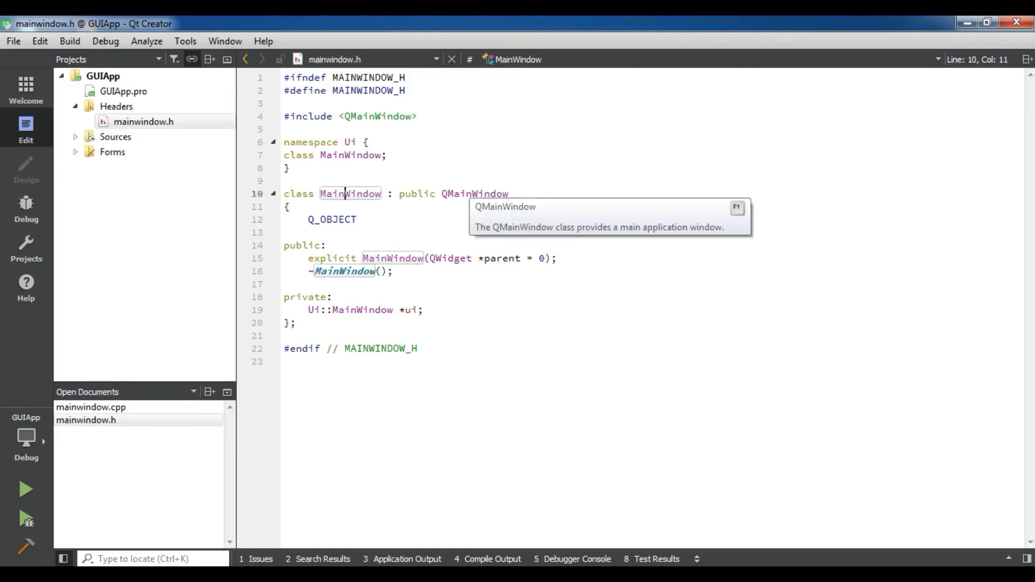
- Review Q_OBJECT, the destructor and private section, then switch to mainwindow.cpp
{"action": "double_click", "coordinate": [330, 219]}
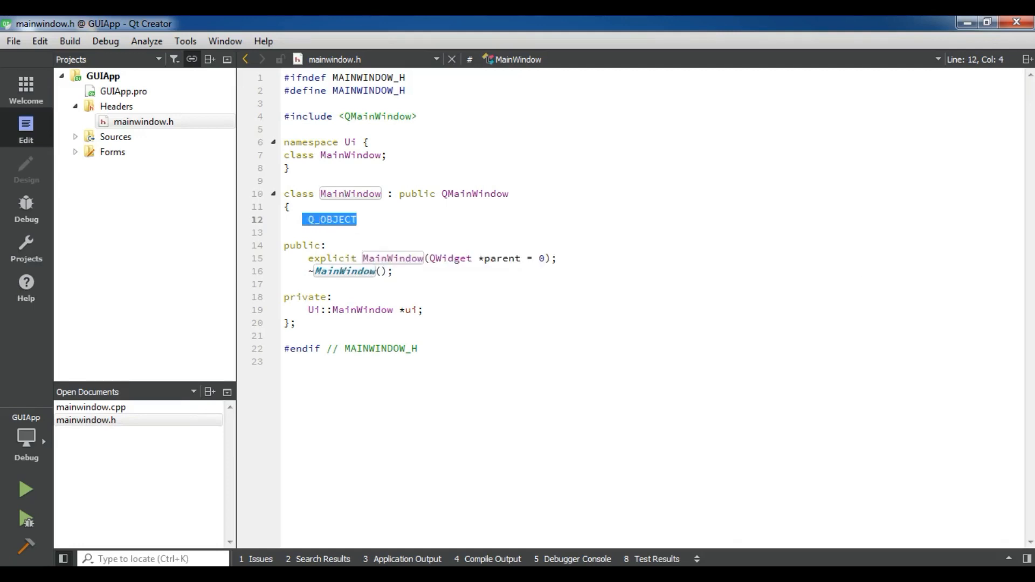
{"action": "left_click", "coordinate": [354, 219]}
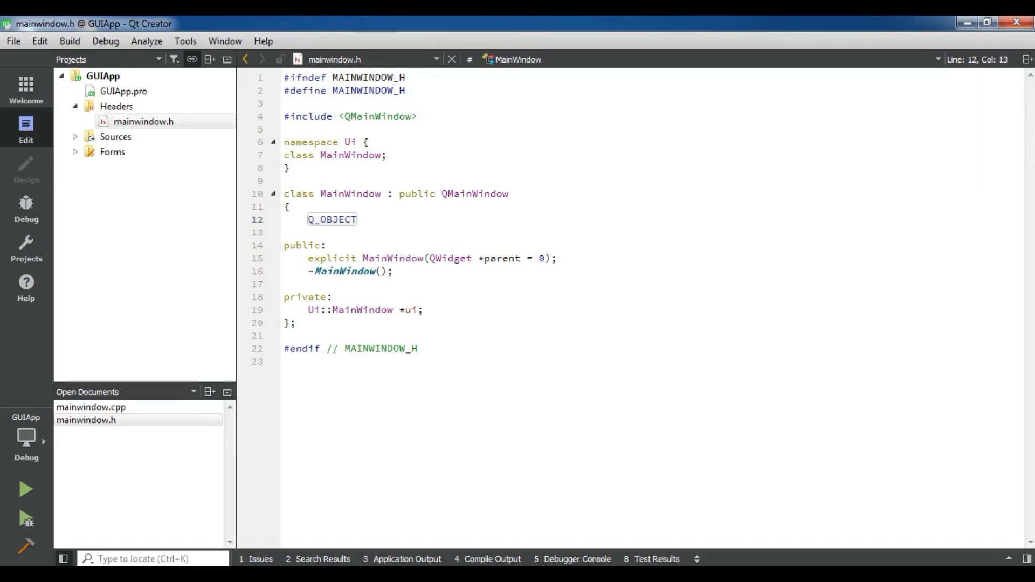
{"action": "left_click", "coordinate": [338, 258]}
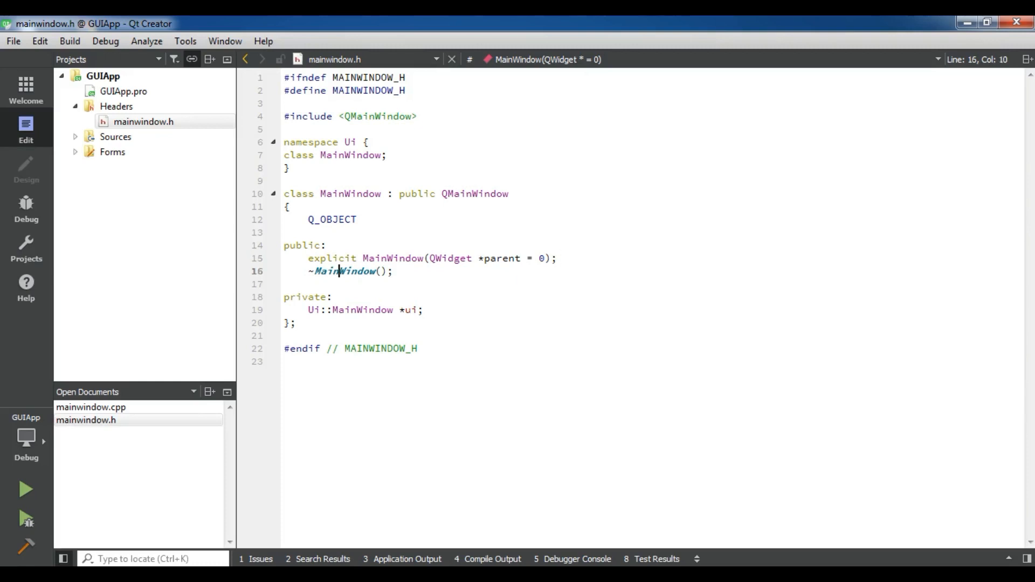
{"action": "left_click", "coordinate": [320, 296]}
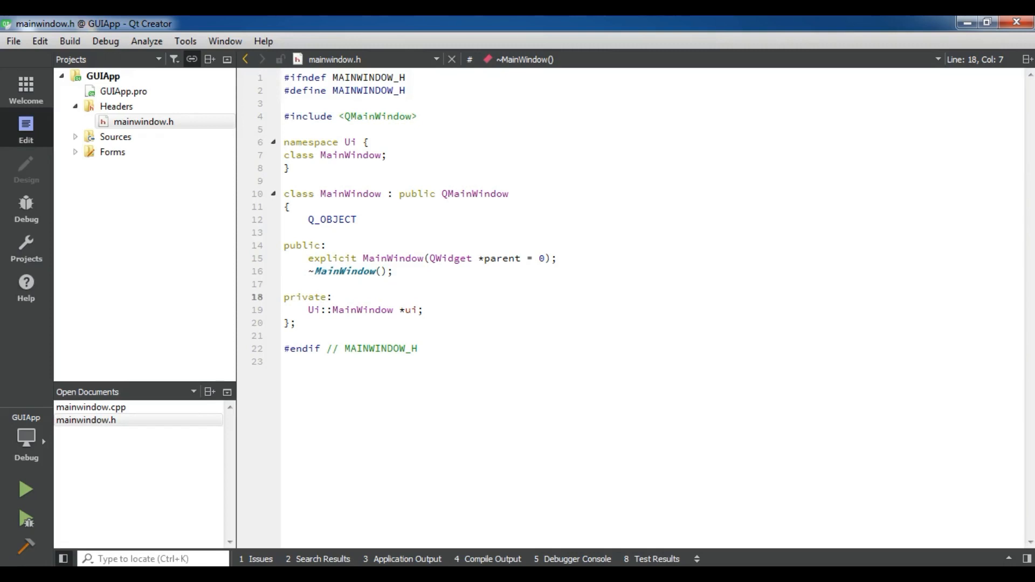
{"action": "left_click", "coordinate": [76, 137]}
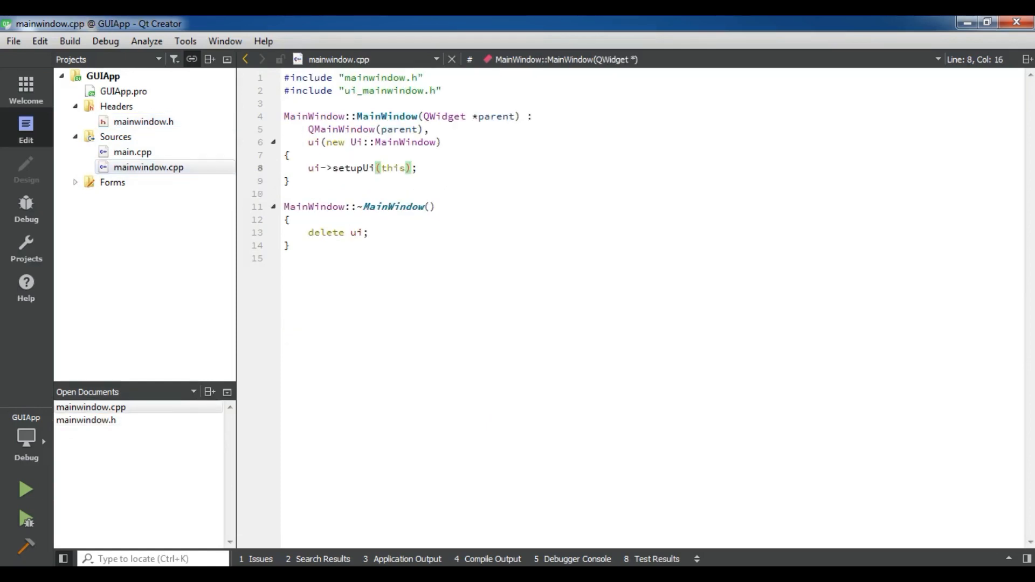
- Review mainwindow.cpp's constructor and delete ui line, then switch to main.cpp
{"action": "left_click", "coordinate": [399, 129]}
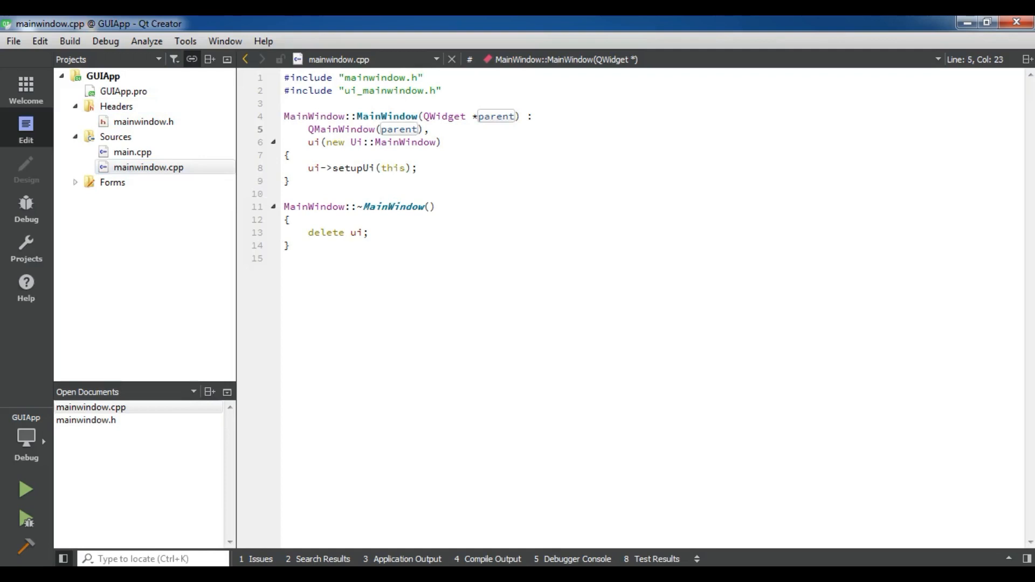
{"action": "left_click", "coordinate": [387, 116]}
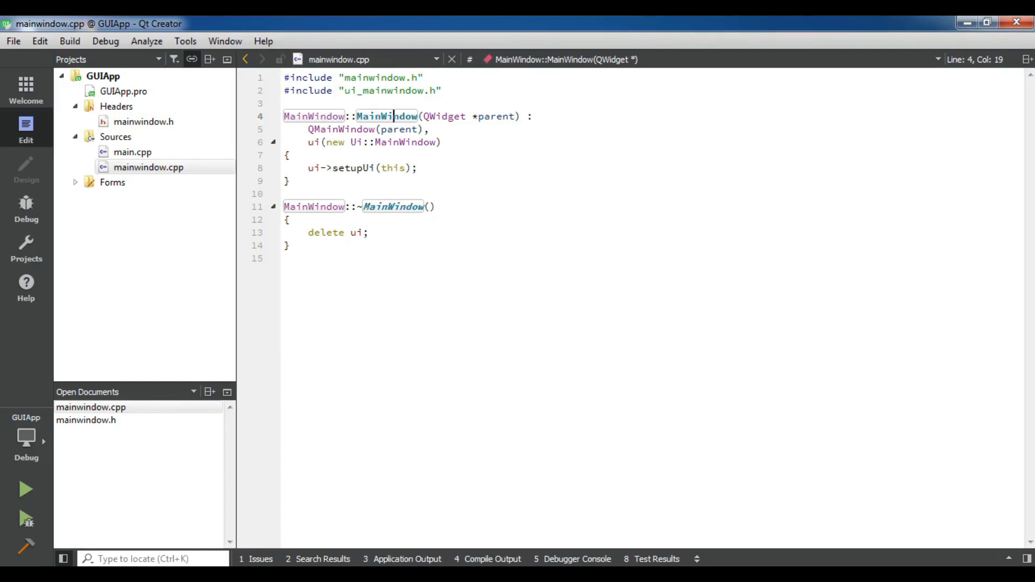
{"action": "left_click", "coordinate": [290, 246]}
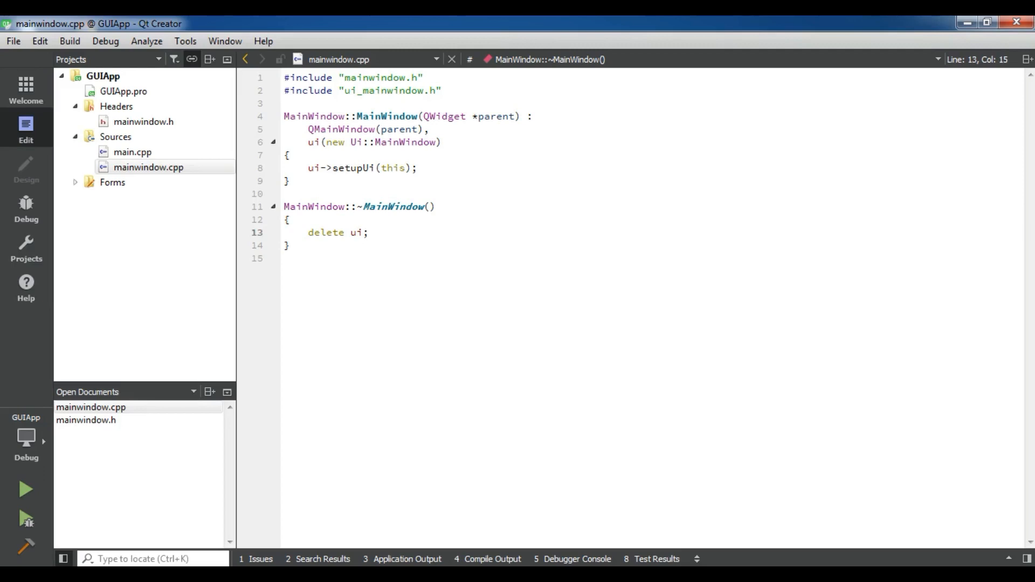
{"action": "left_click", "coordinate": [132, 152]}
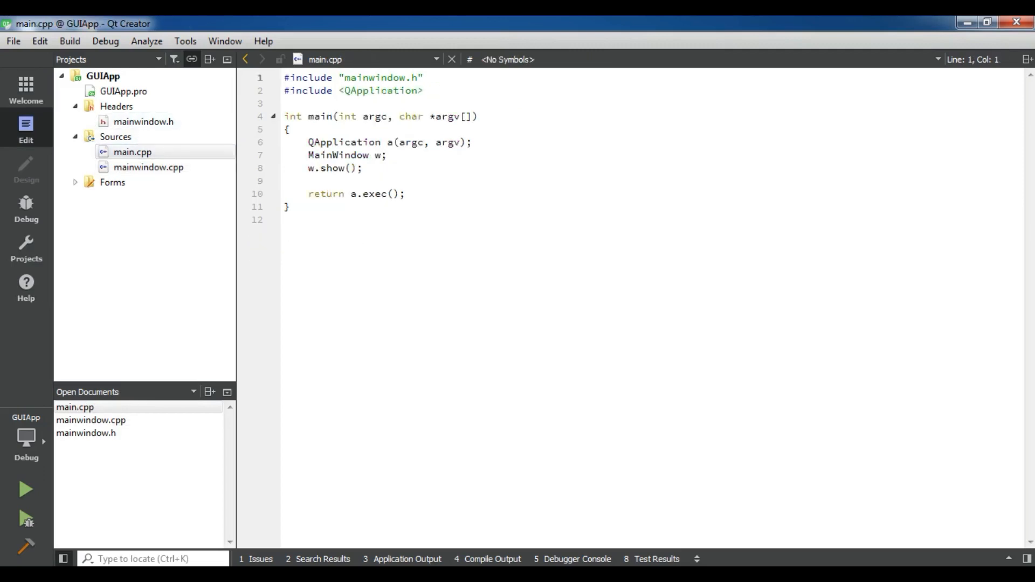
- Review main.cpp's main function around the w.show() call
{"action": "left_click", "coordinate": [308, 181]}
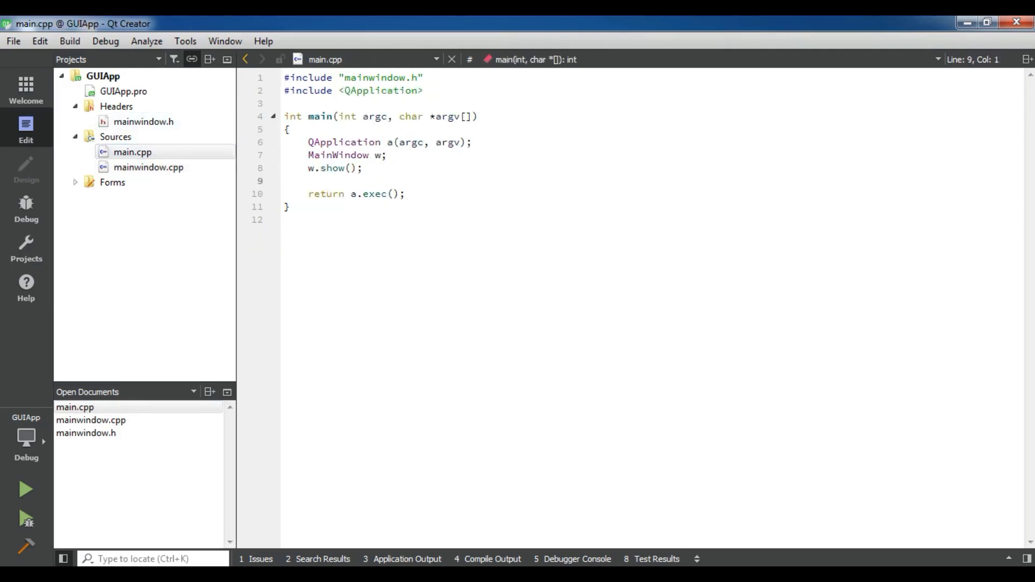
{"action": "left_click", "coordinate": [285, 181]}
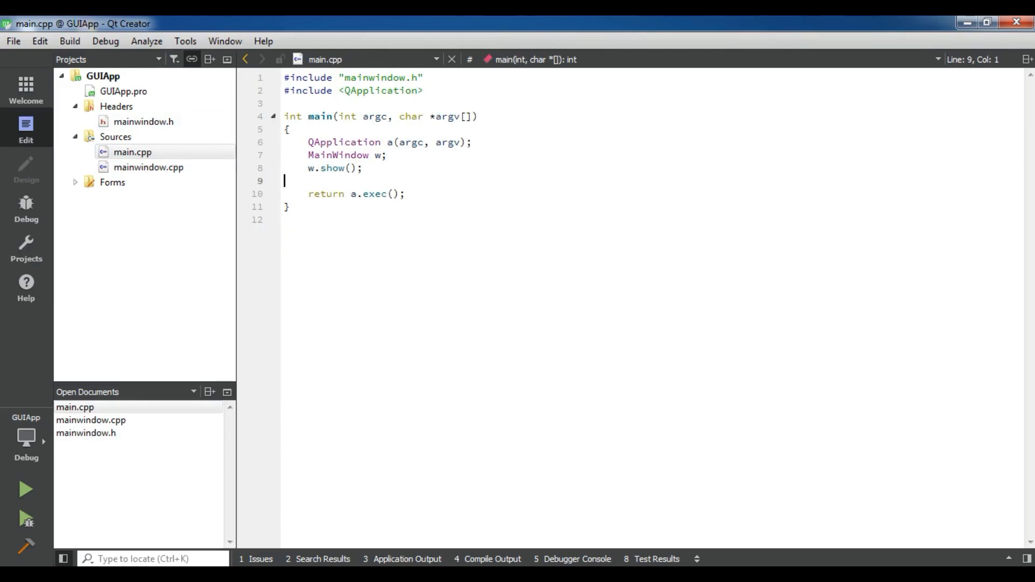
{"action": "left_click", "coordinate": [375, 91]}
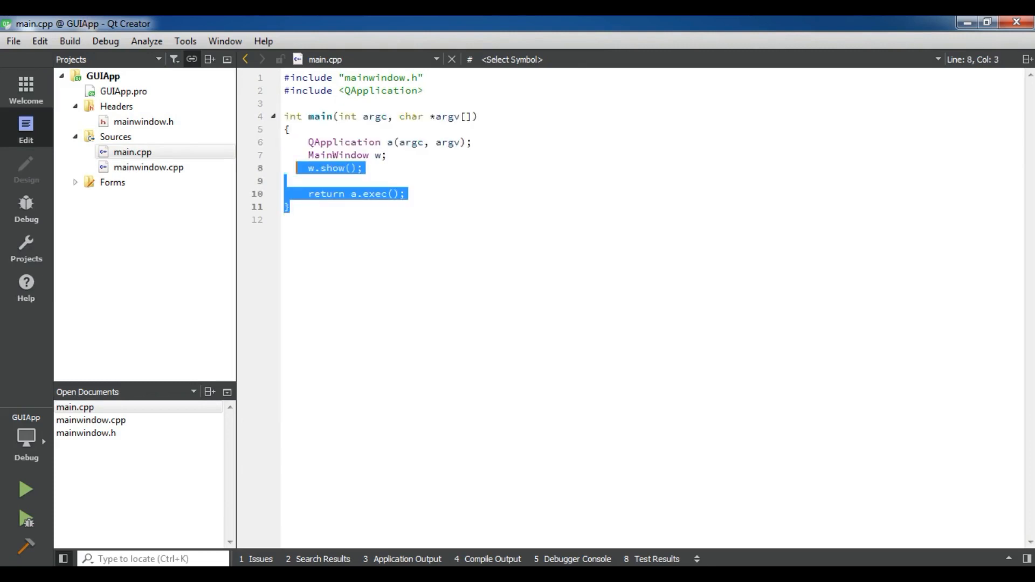
{"action": "left_click", "coordinate": [289, 207]}
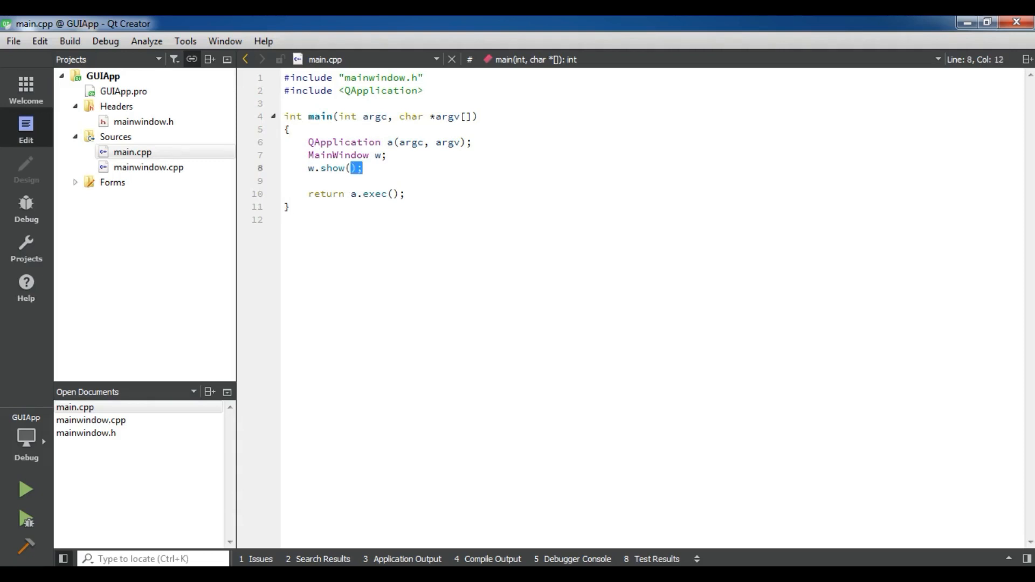
{"action": "left_click", "coordinate": [337, 154]}
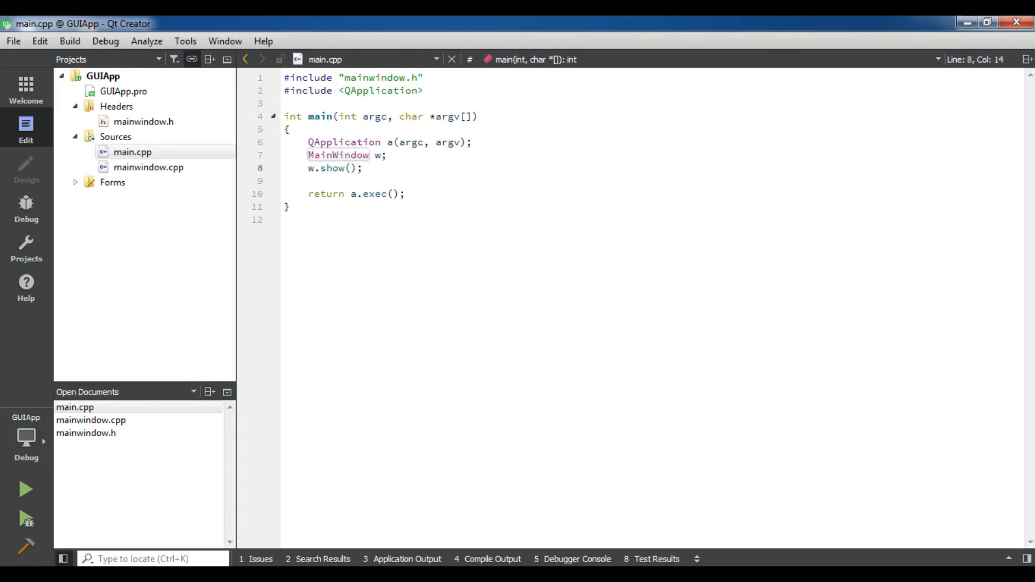
{"action": "left_click", "coordinate": [311, 182]}
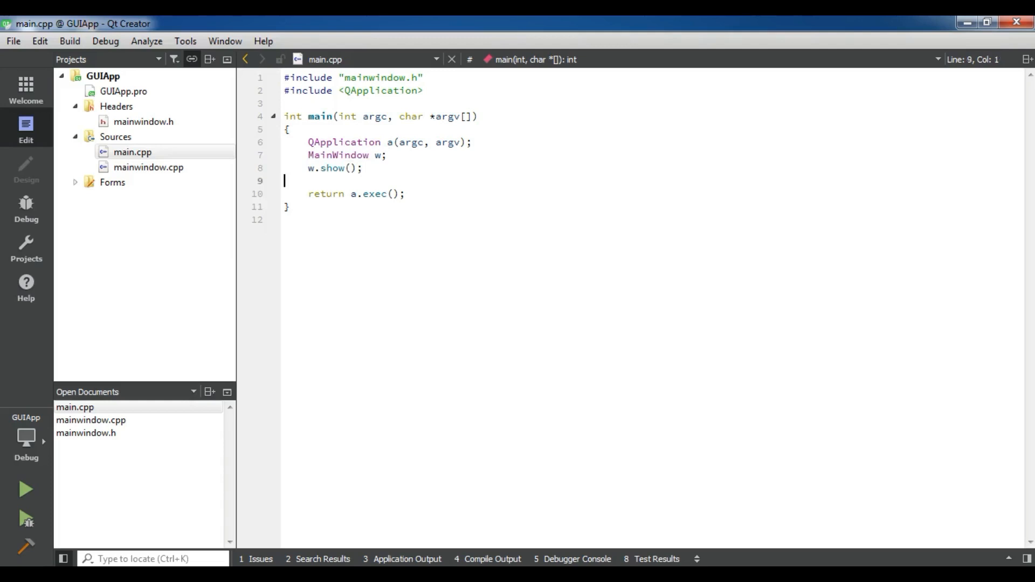
{"action": "mouse_move", "coordinate": [25, 489]}
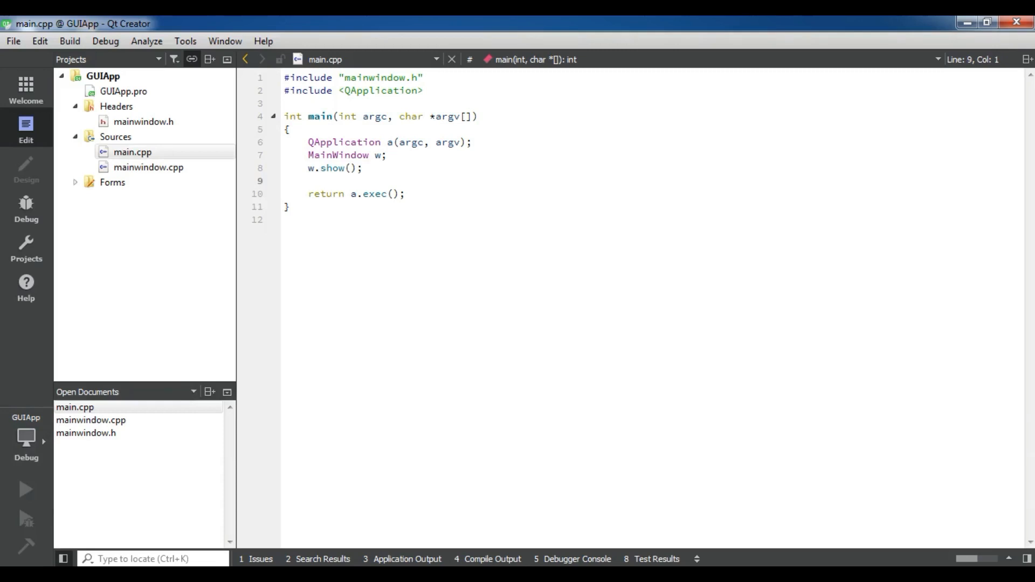
{"action": "left_click", "coordinate": [287, 181]}
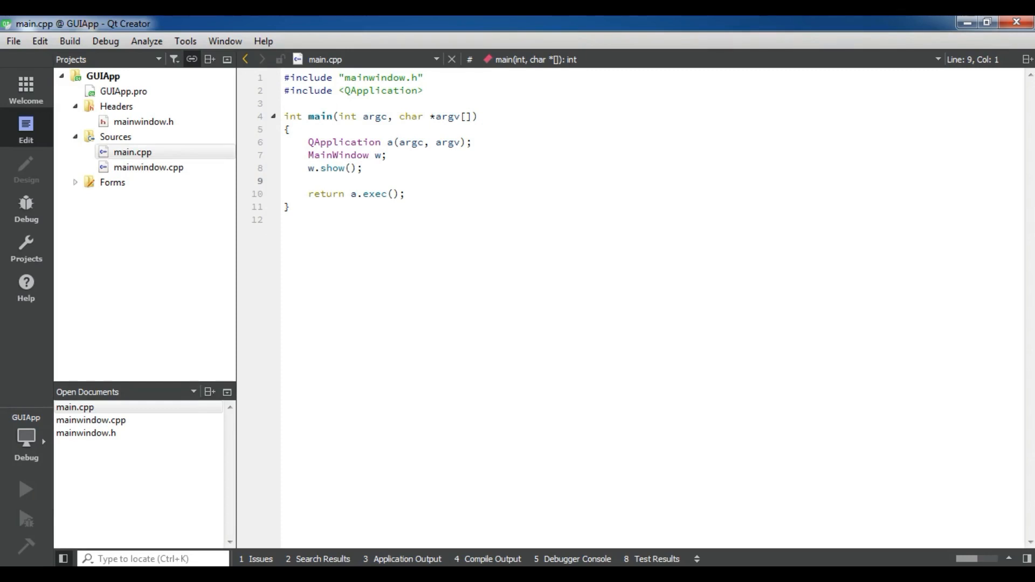
{"action": "left_click", "coordinate": [284, 180]}
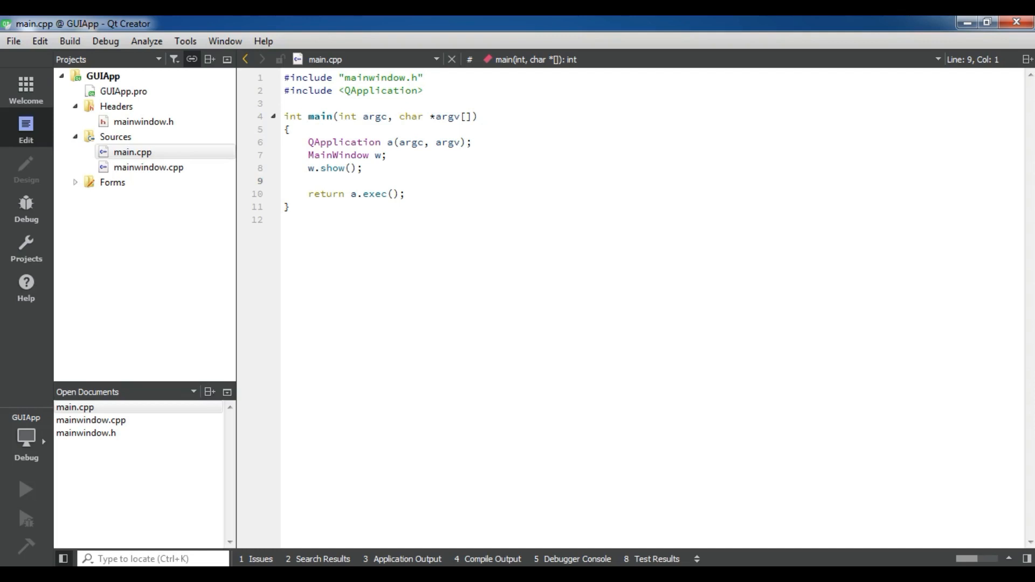
- Build and run GUIApp, move its empty MainWindow aside, then close it
{"action": "left_click", "coordinate": [75, 407]}
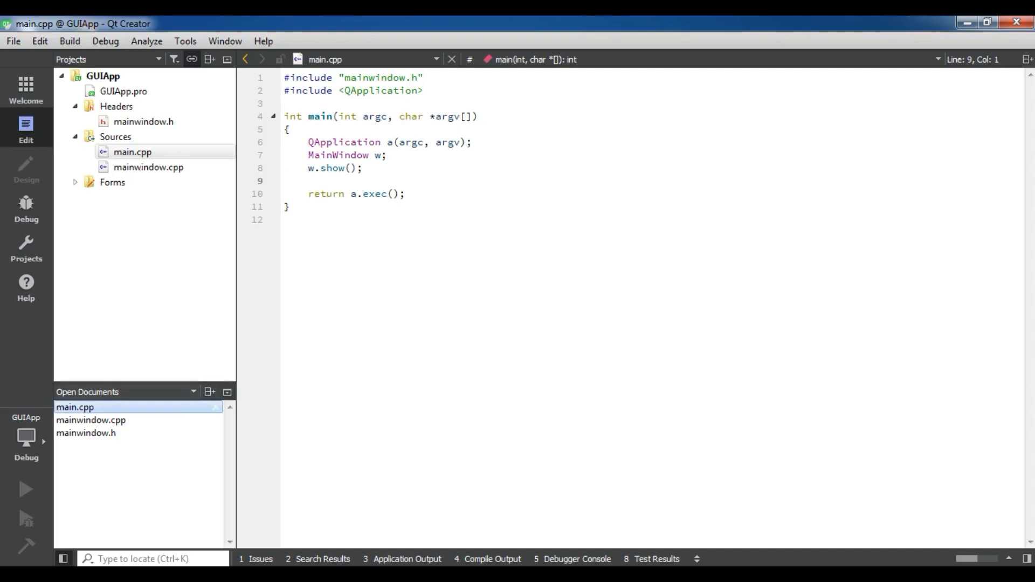
{"action": "left_click", "coordinate": [298, 180]}
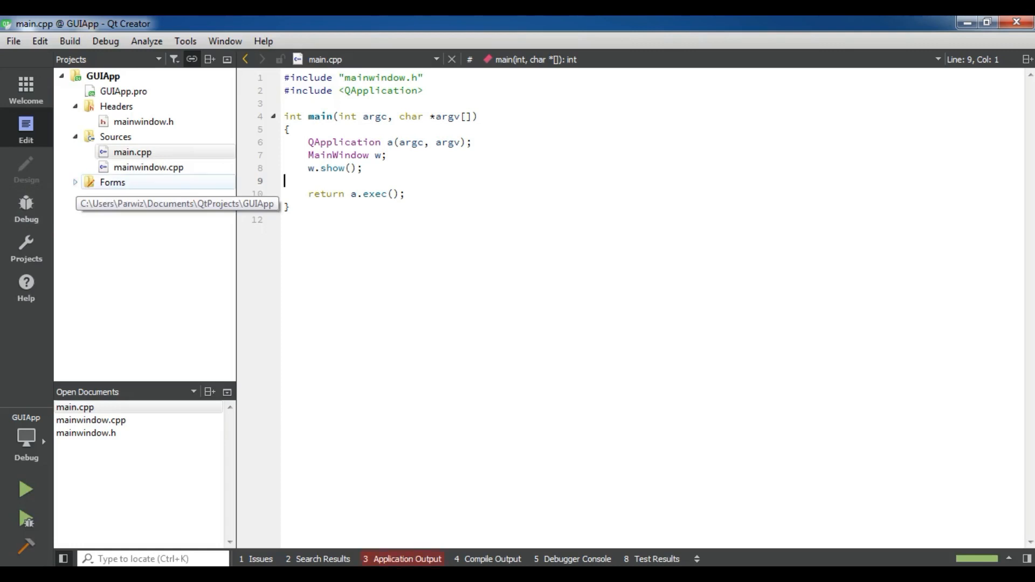
{"action": "left_click", "coordinate": [25, 489]}
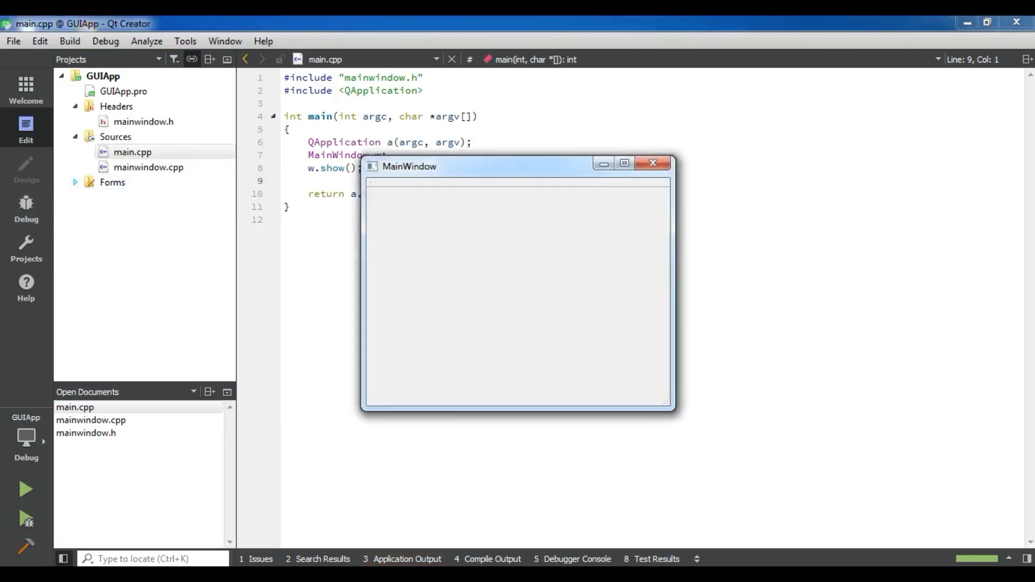
{"action": "left_click_drag", "start_coordinate": [410, 166], "coordinate": [362, 138]}
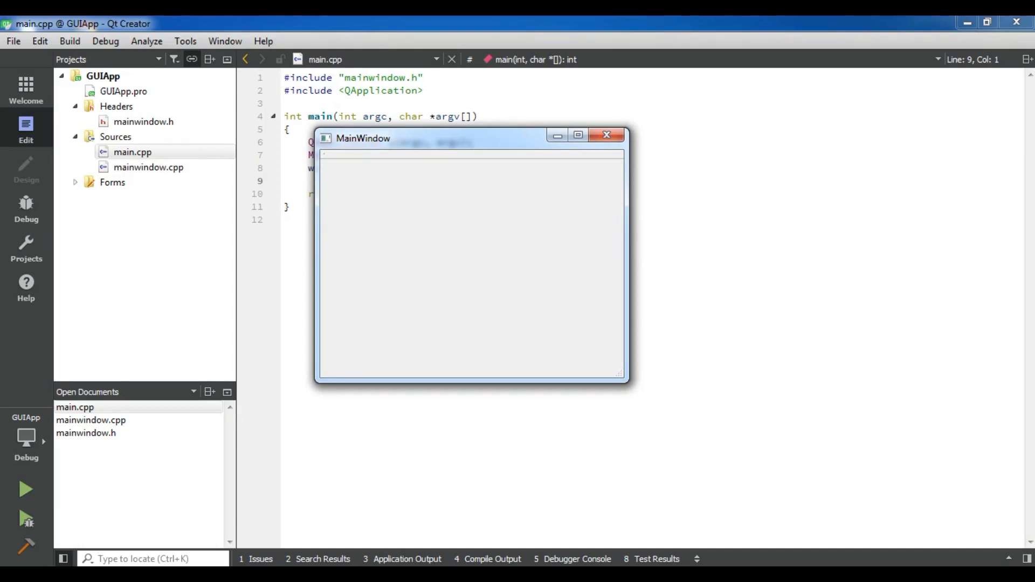
{"action": "left_click", "coordinate": [605, 135]}
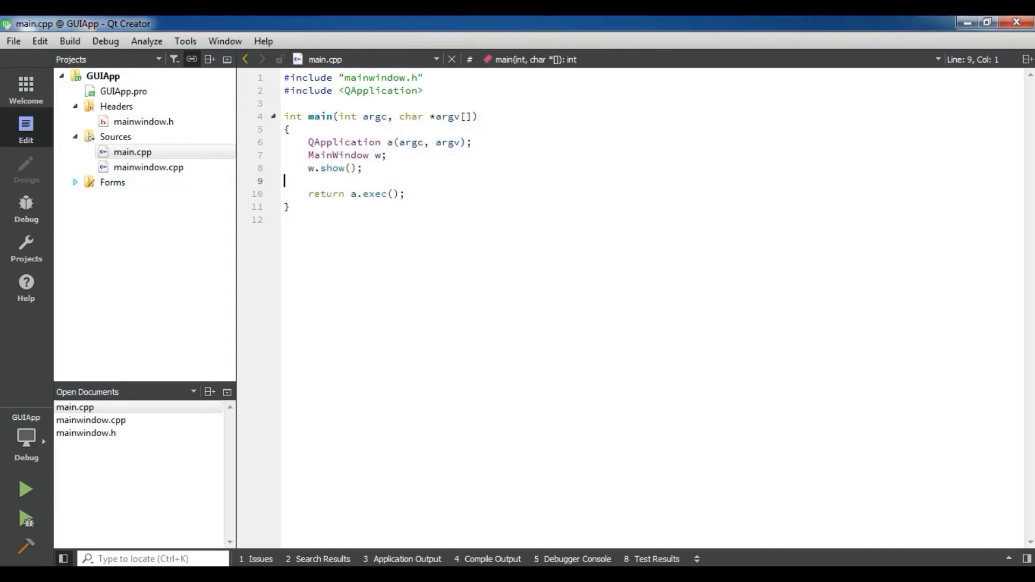
- Open mainwindow.ui in the designer, run GUIApp with Save All showing the button, then close it
{"action": "left_click", "coordinate": [76, 182]}
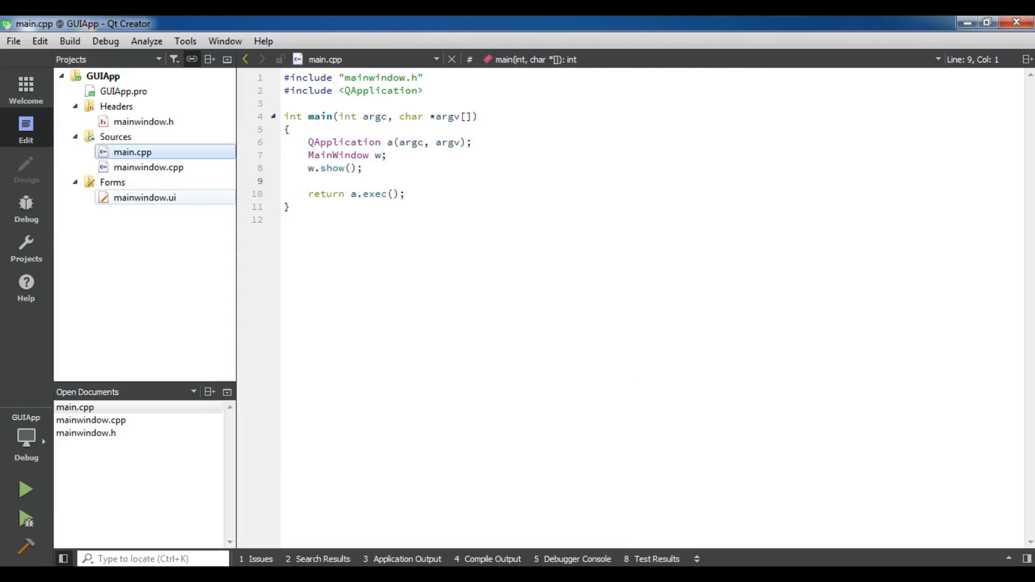
{"action": "left_click", "coordinate": [144, 197]}
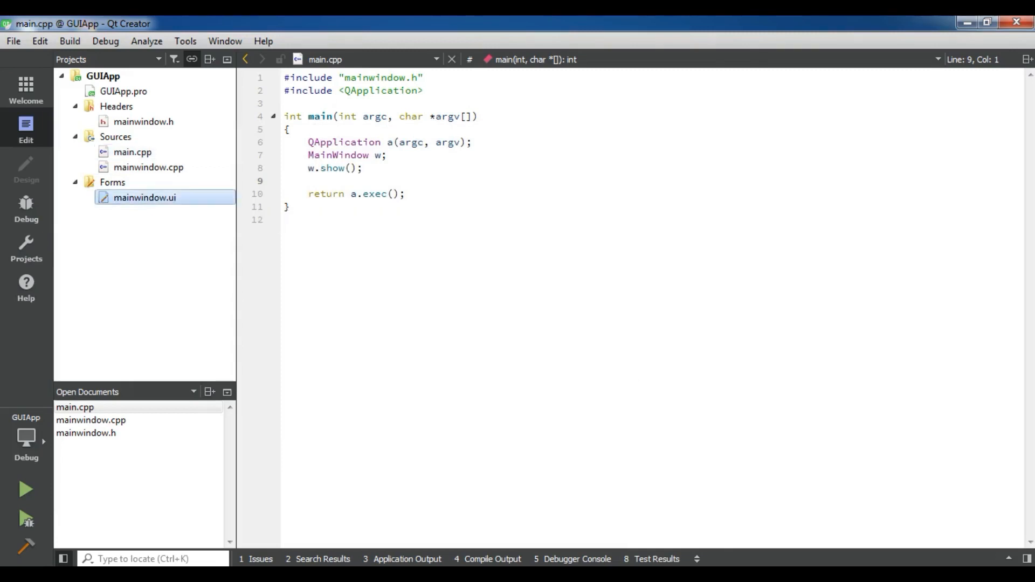
{"action": "double_click", "coordinate": [144, 197]}
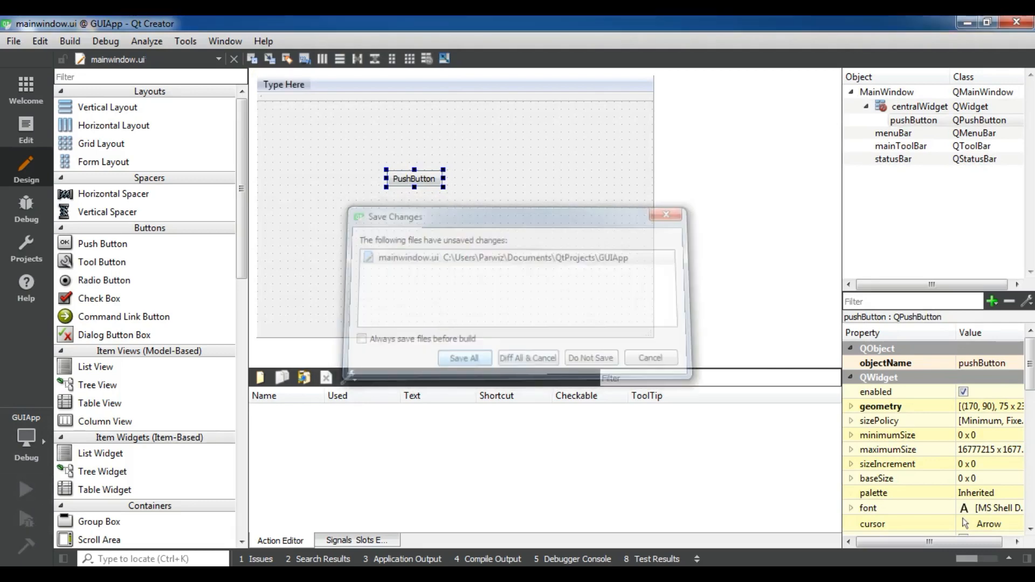
{"action": "left_click", "coordinate": [463, 357]}
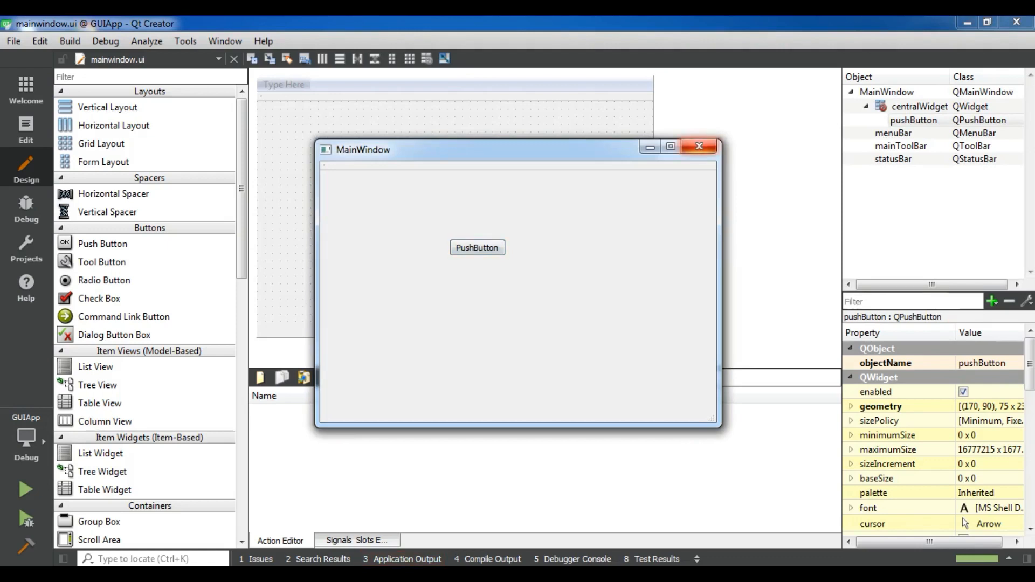
{"action": "left_click", "coordinate": [698, 146]}
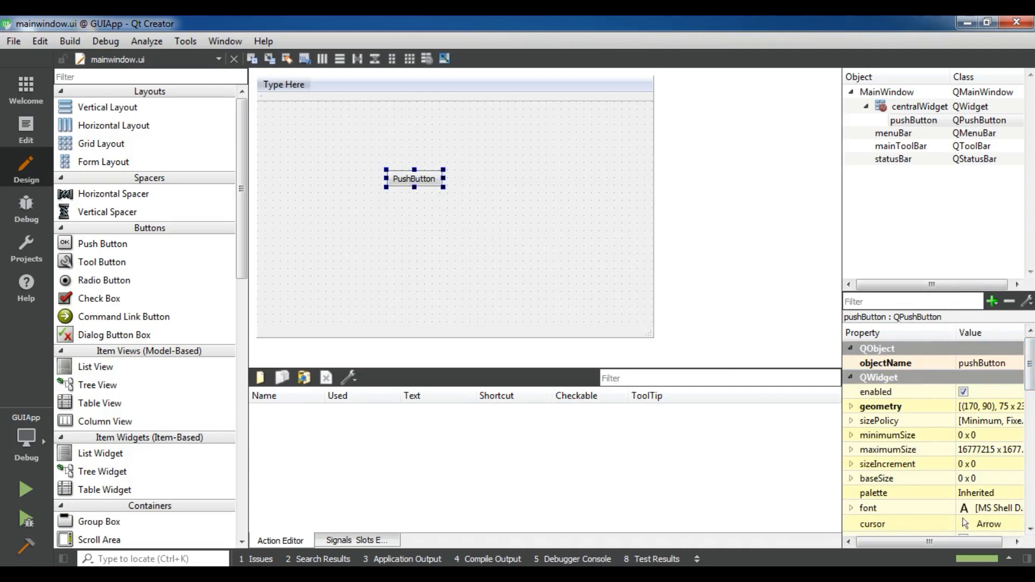
- Set the pushButton's font to Bold at size 14 in Select Font
{"action": "scroll", "scroll_direction": "down", "scroll_amount": 3}
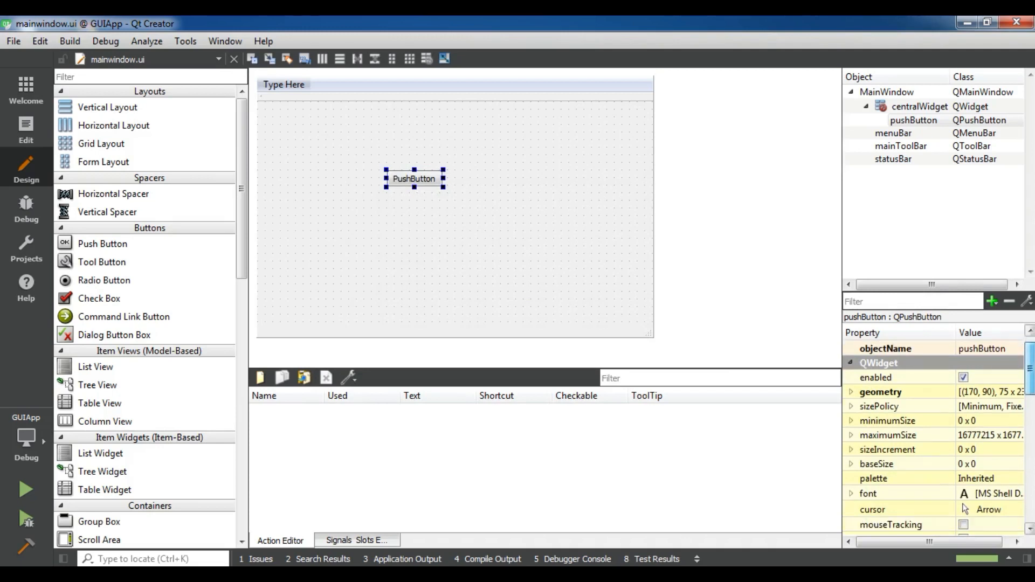
{"action": "scroll", "scroll_direction": "down", "scroll_amount": 3}
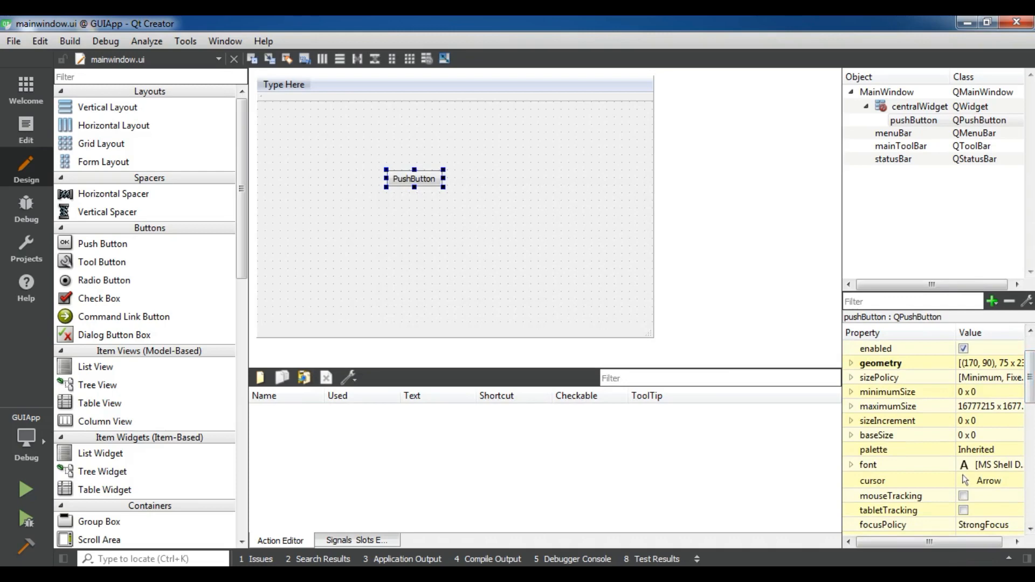
{"action": "left_click", "coordinate": [898, 464]}
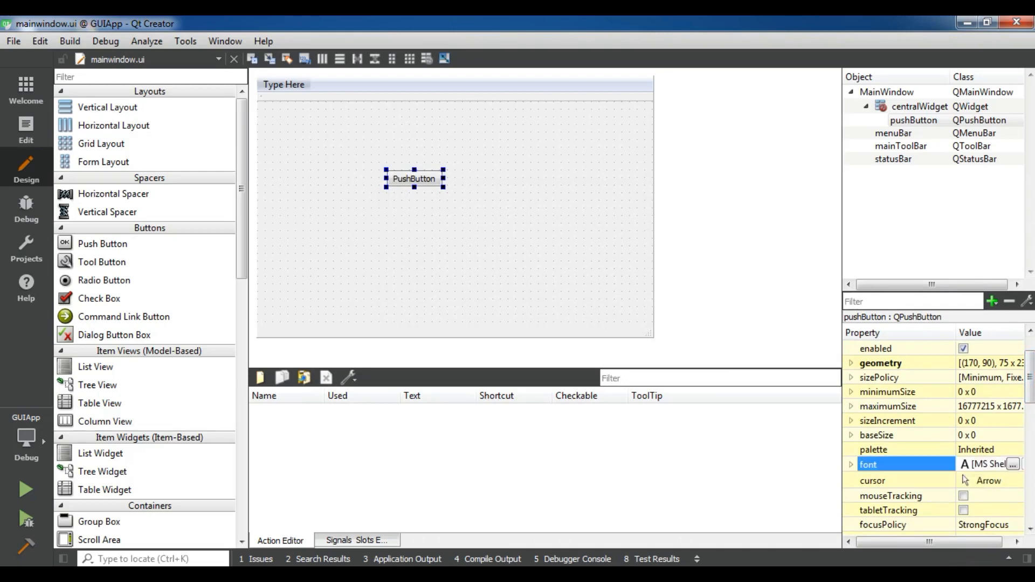
{"action": "left_click", "coordinate": [1013, 464]}
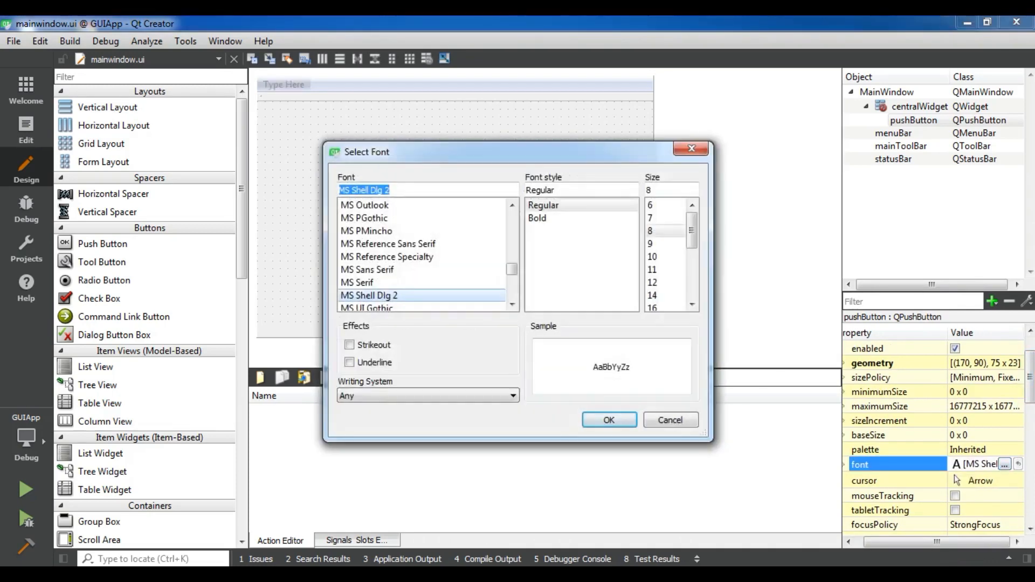
{"action": "left_click", "coordinate": [662, 295]}
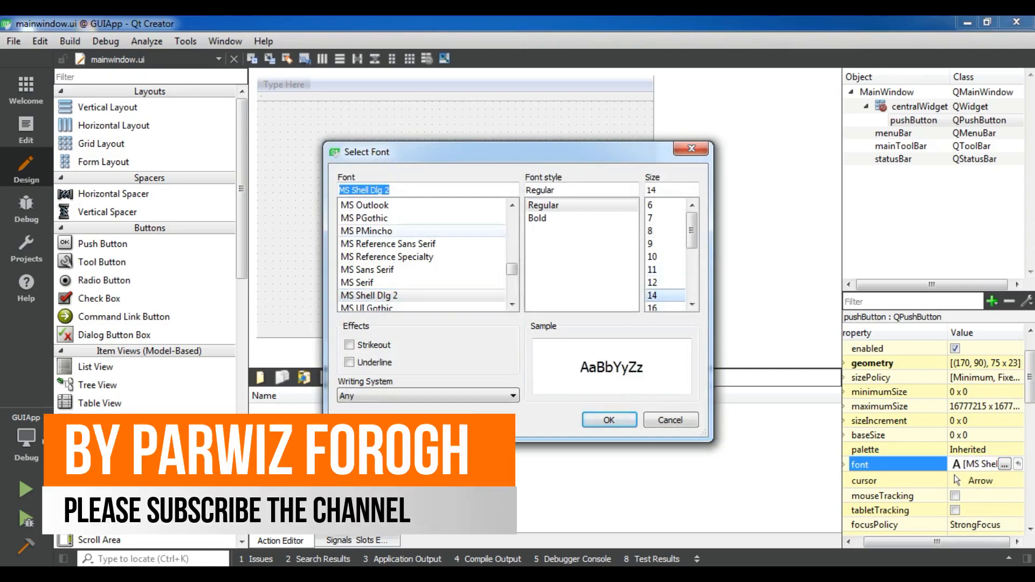
{"action": "left_click", "coordinate": [537, 218]}
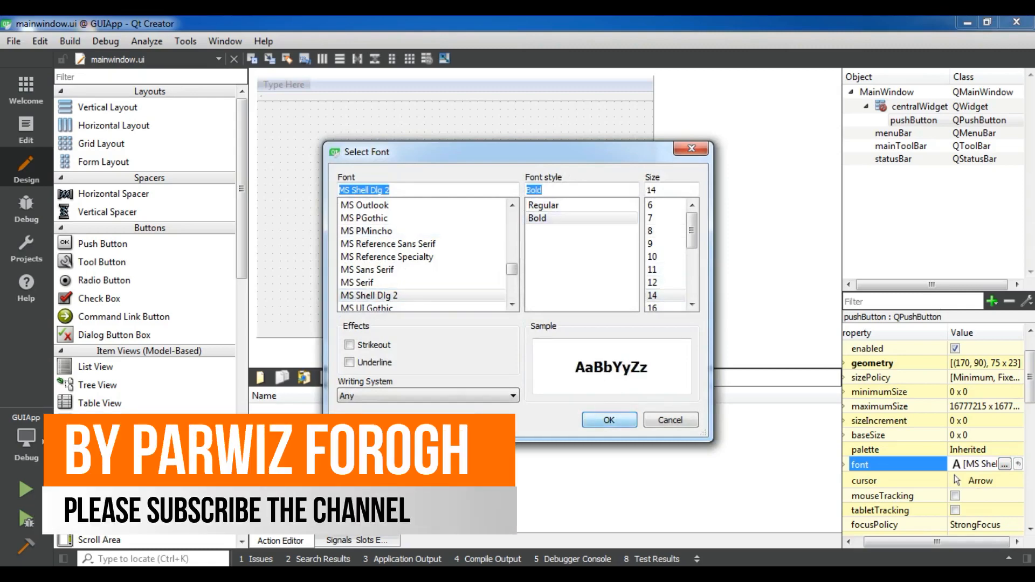
{"action": "left_click", "coordinate": [608, 420]}
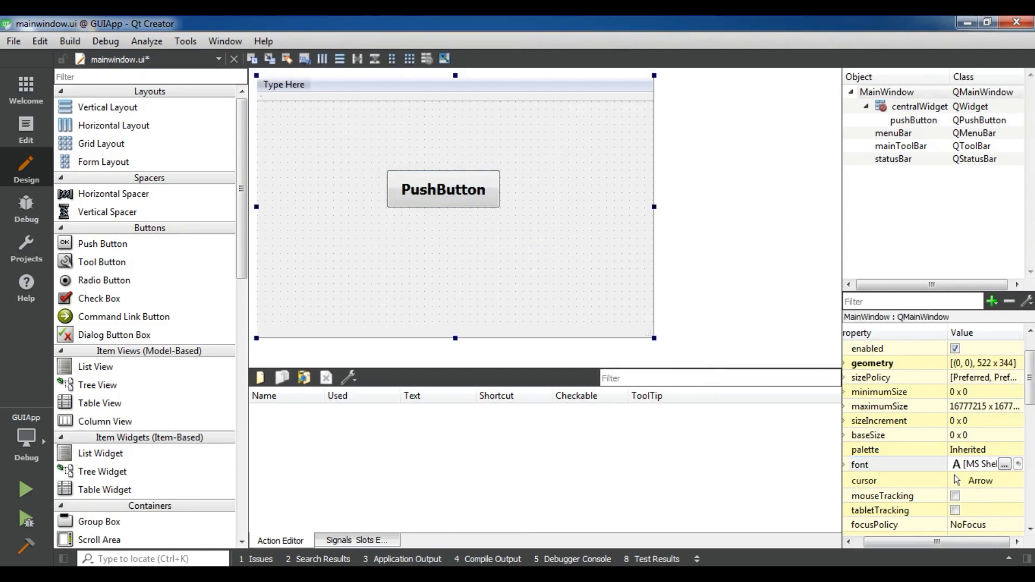
- Relabel the push button to read Click Me on the form
{"action": "double_click", "coordinate": [443, 189]}
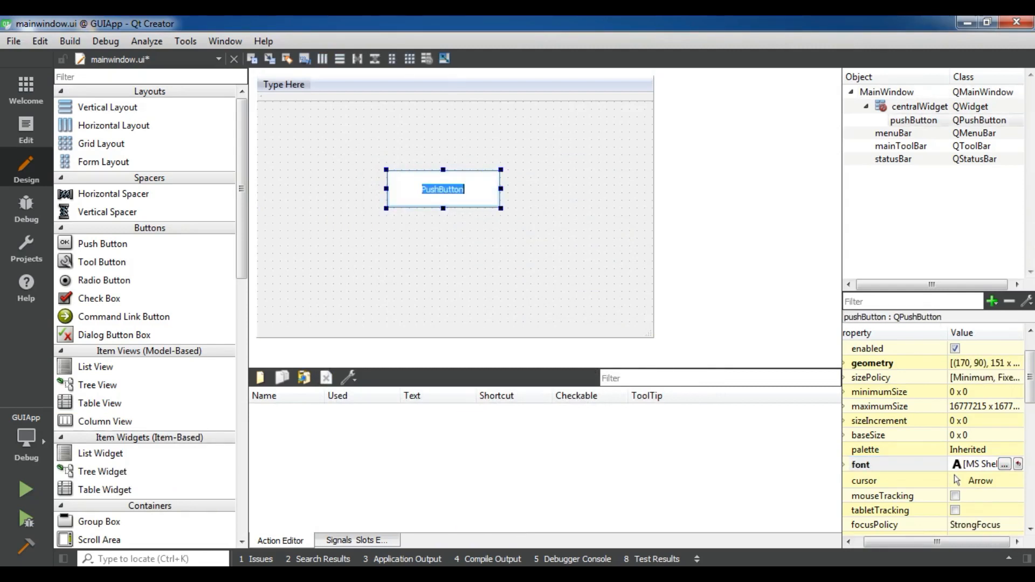
{"action": "type", "text": "Click"}
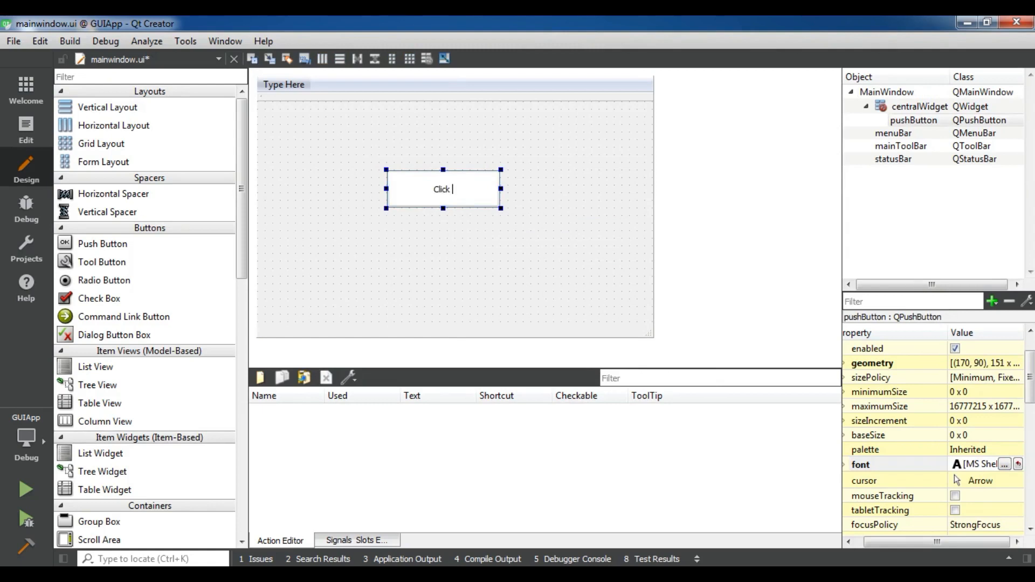
{"action": "type", "text": "Me"}
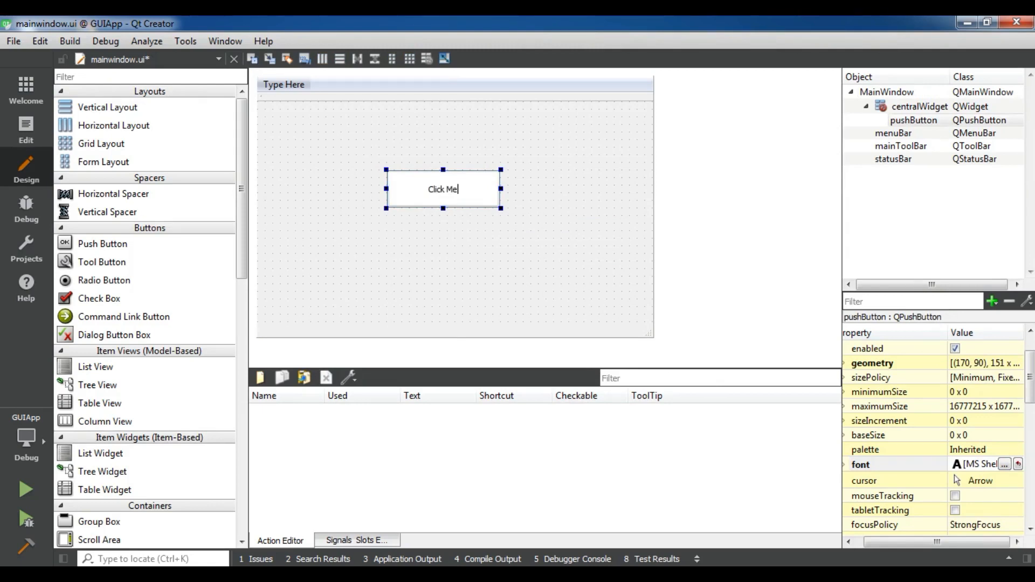
{"action": "left_click", "coordinate": [329, 297]}
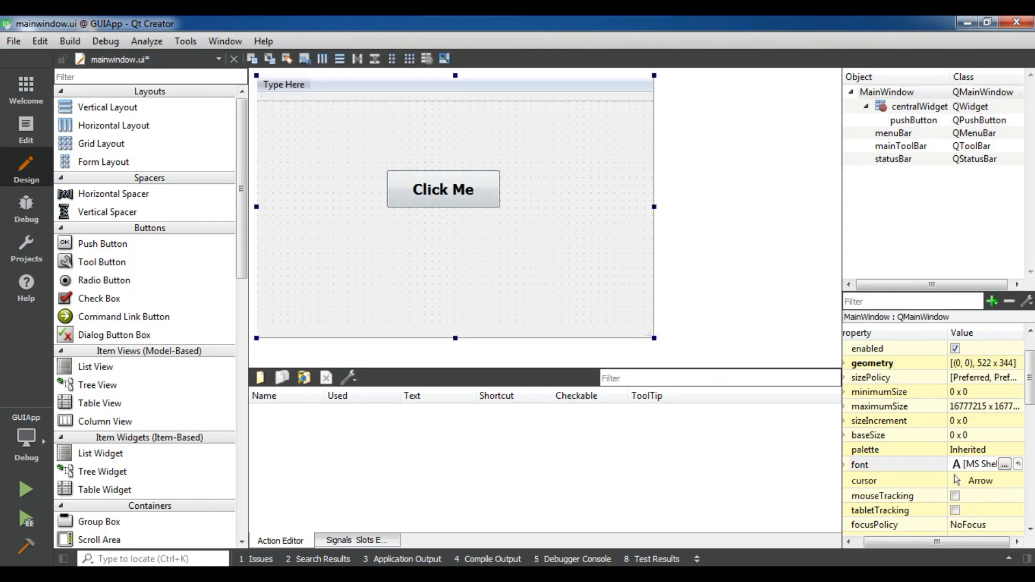
- Reselect the button and switch mainwindow.ui to its XML source view
{"action": "left_click", "coordinate": [442, 190]}
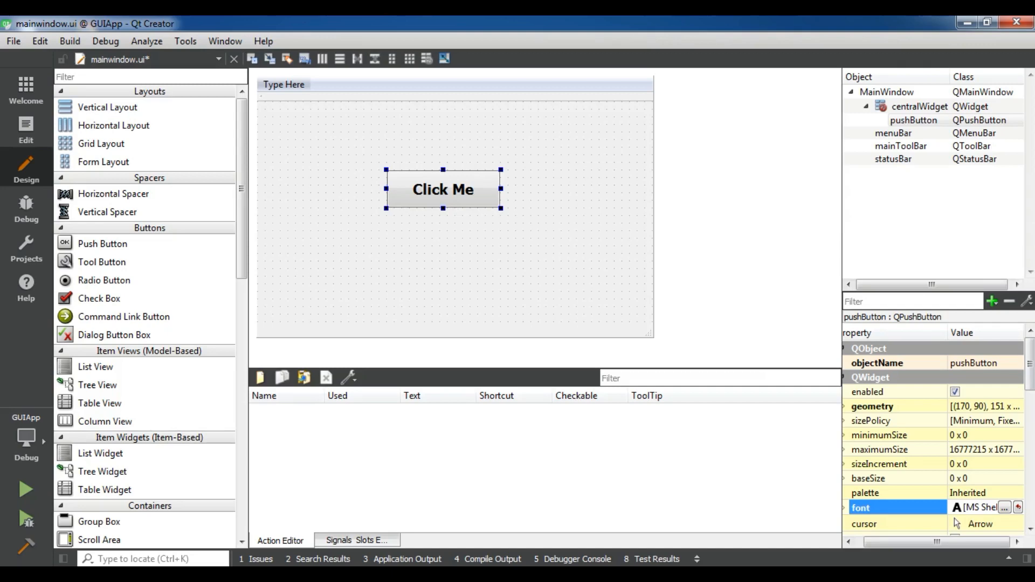
{"action": "left_click", "coordinate": [26, 125]}
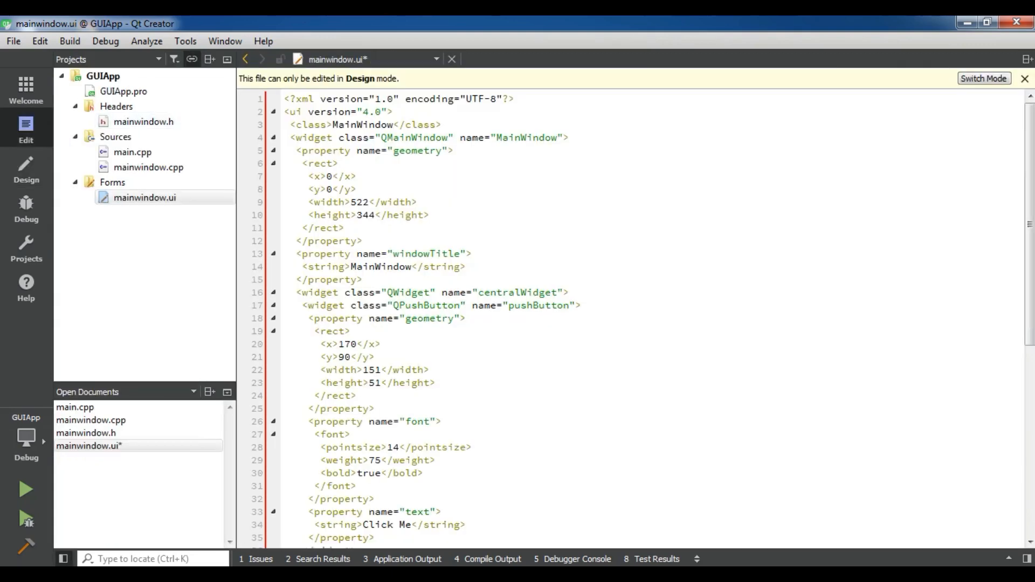
- Save mainwindow.ui with Ctrl+S and reopen mainwindow.cpp from the Sources tree
{"action": "left_click", "coordinate": [418, 151]}
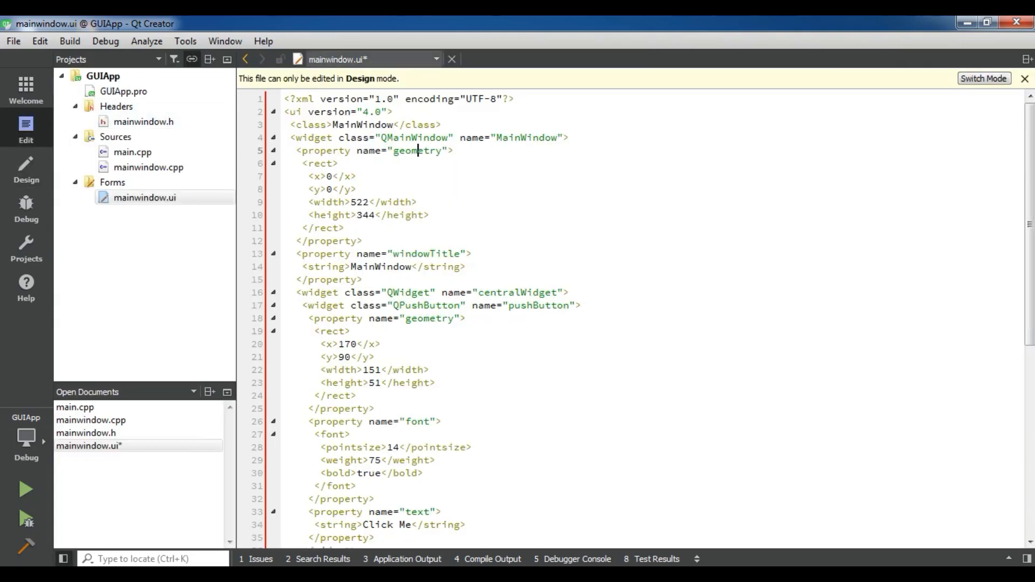
{"action": "key", "text": "ctrl+s"}
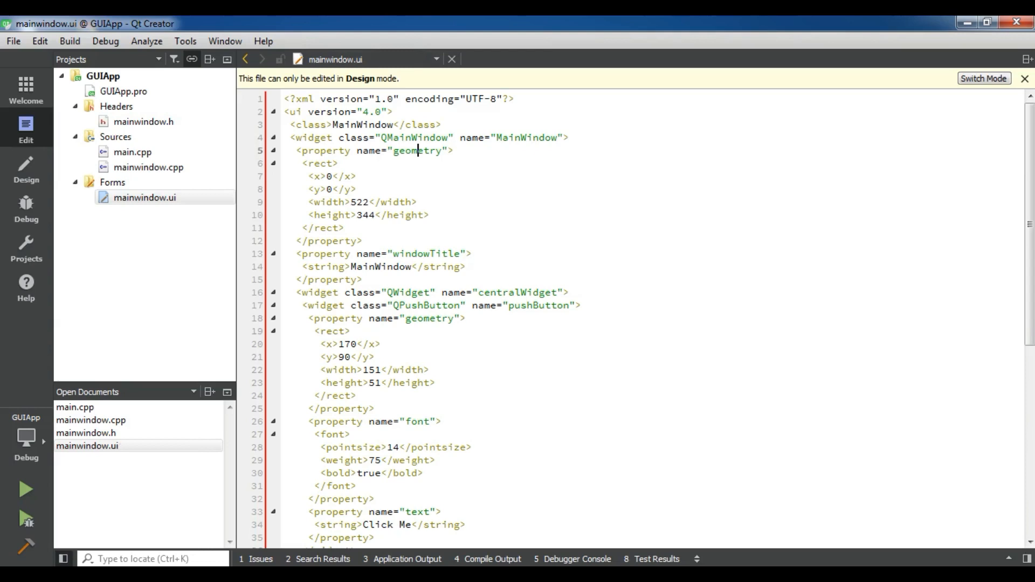
{"action": "left_click", "coordinate": [465, 254]}
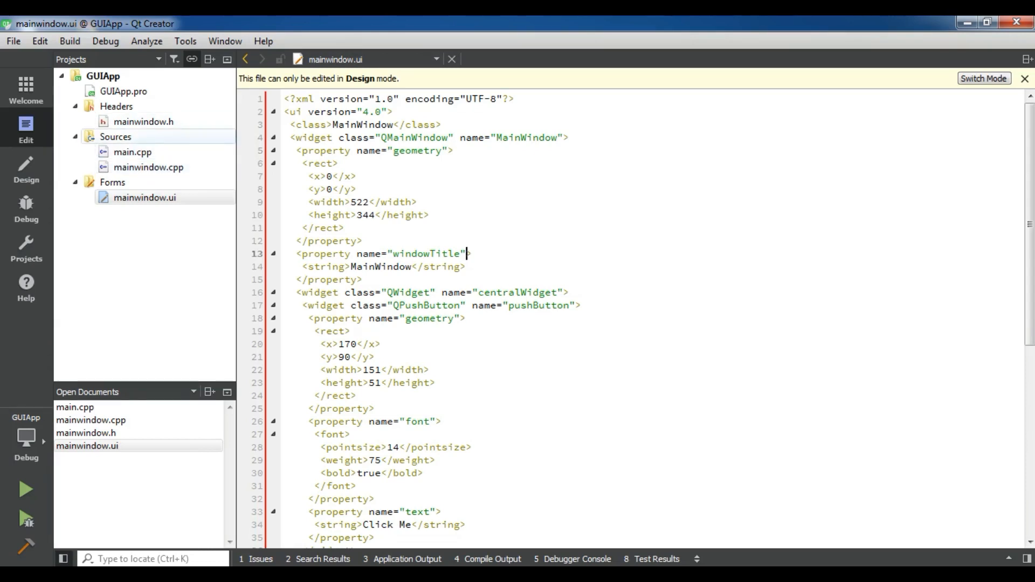
{"action": "left_click", "coordinate": [148, 167]}
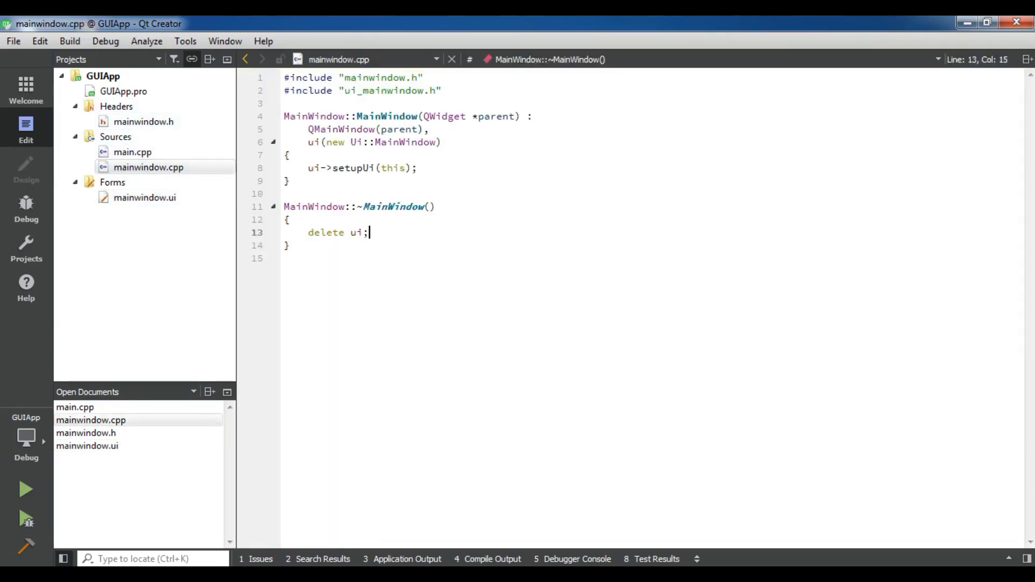
- Add ui->pushButton->setText("Hello World"); to the MainWindow constructor
{"action": "type", "text": "ui"}
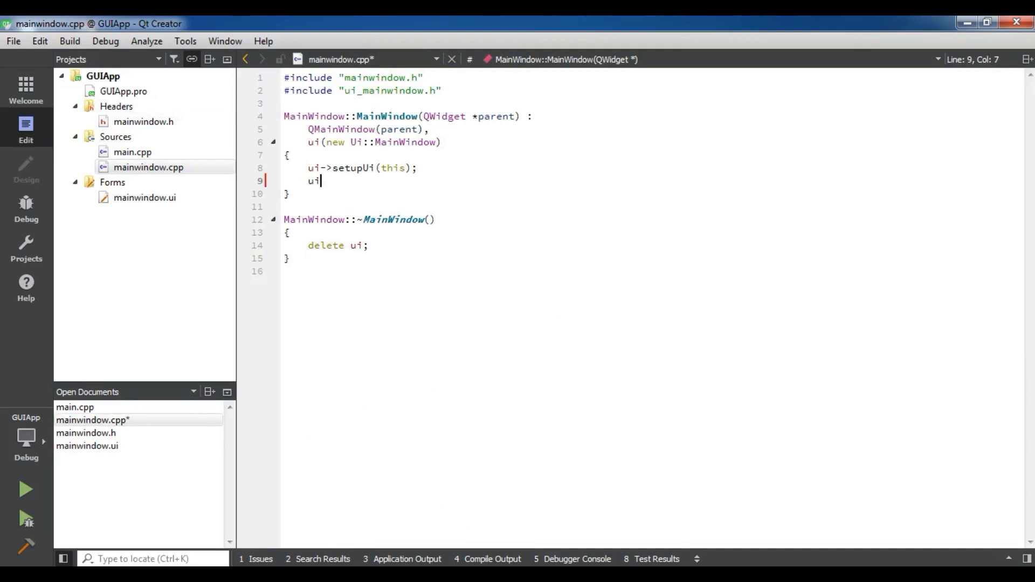
{"action": "type", "text": "->pushButton"}
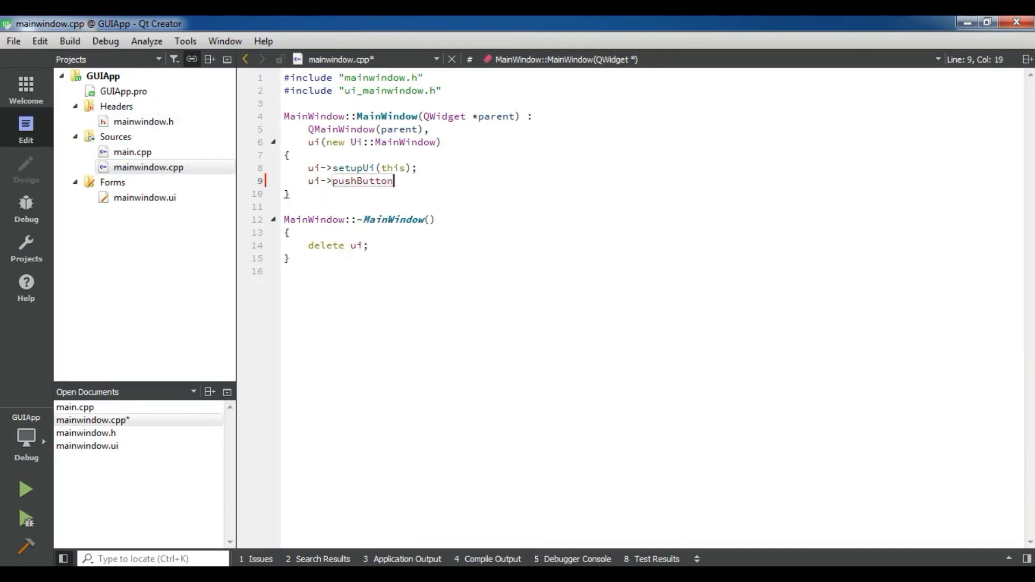
{"action": "type", "text": "->"}
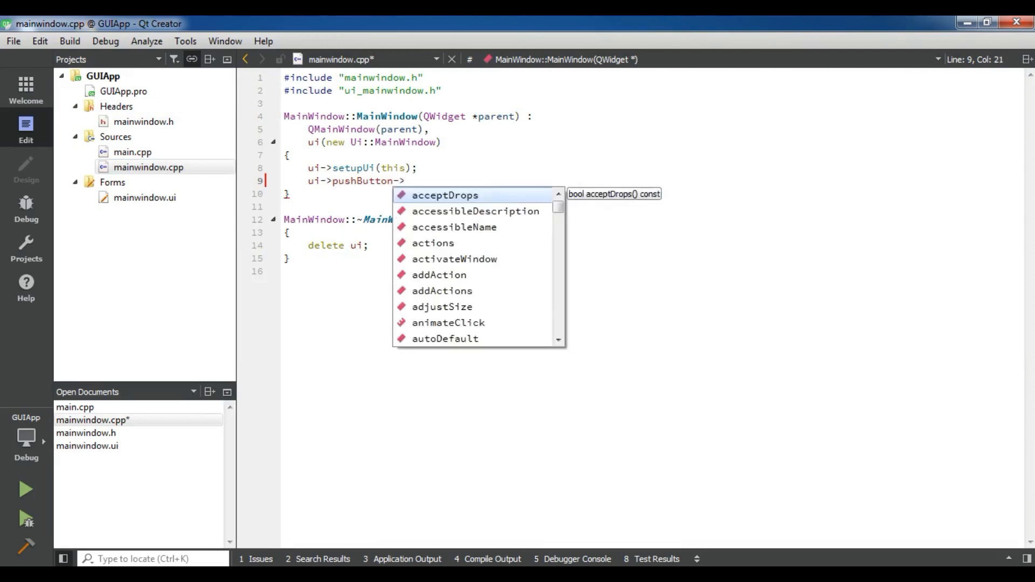
{"action": "type", "text": "setText();"}
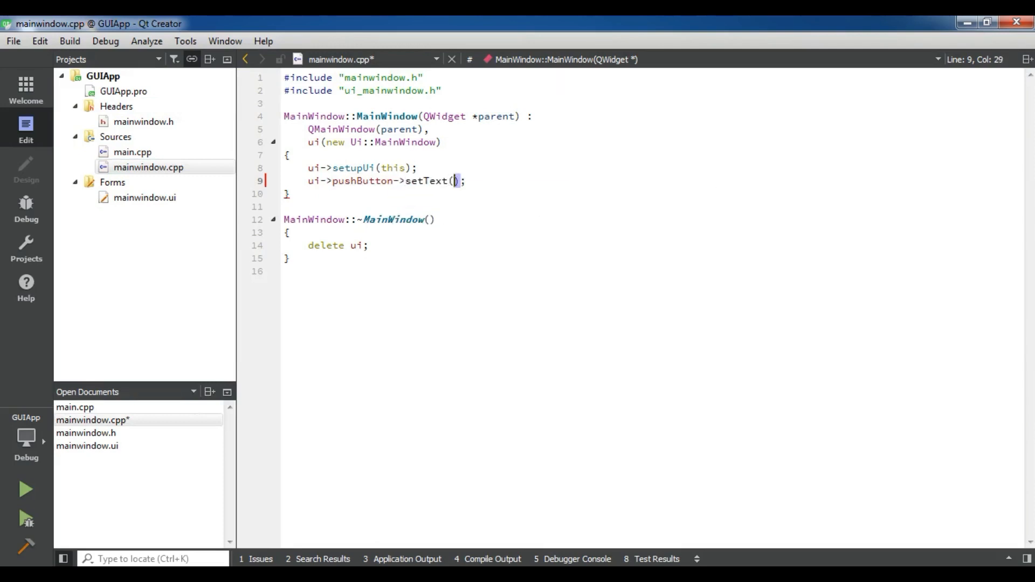
{"action": "type", "text": "\""}
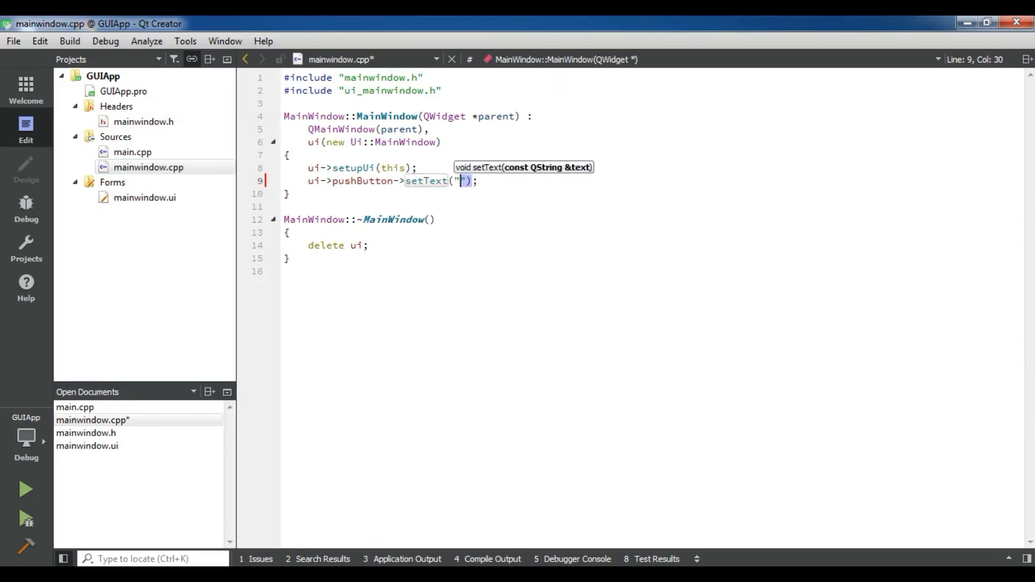
{"action": "type", "text": "Hello"}
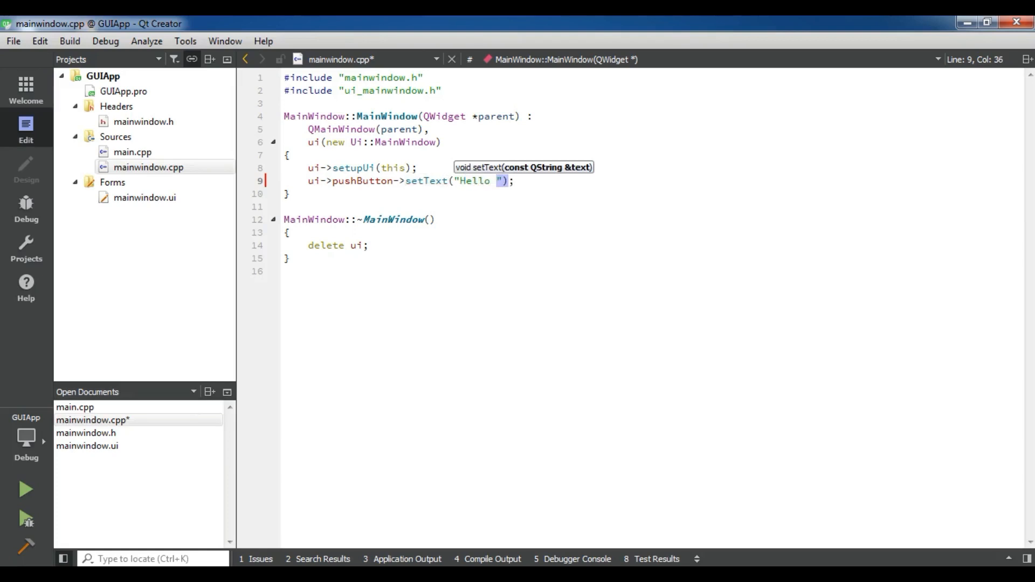
{"action": "type", "text": "World"}
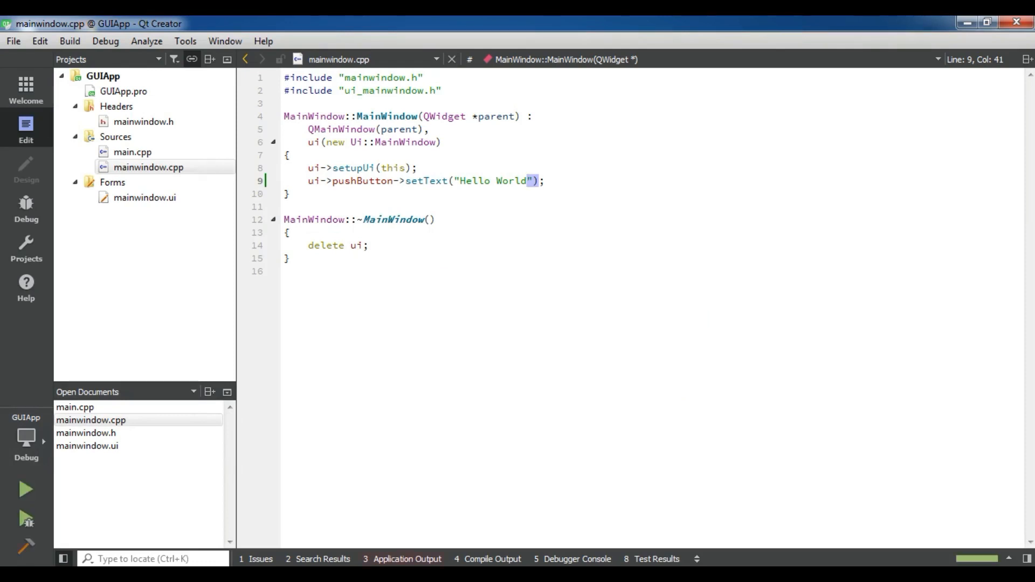
- Build and run GUIApp so its window shows the Hello World button
{"action": "left_click", "coordinate": [25, 489]}
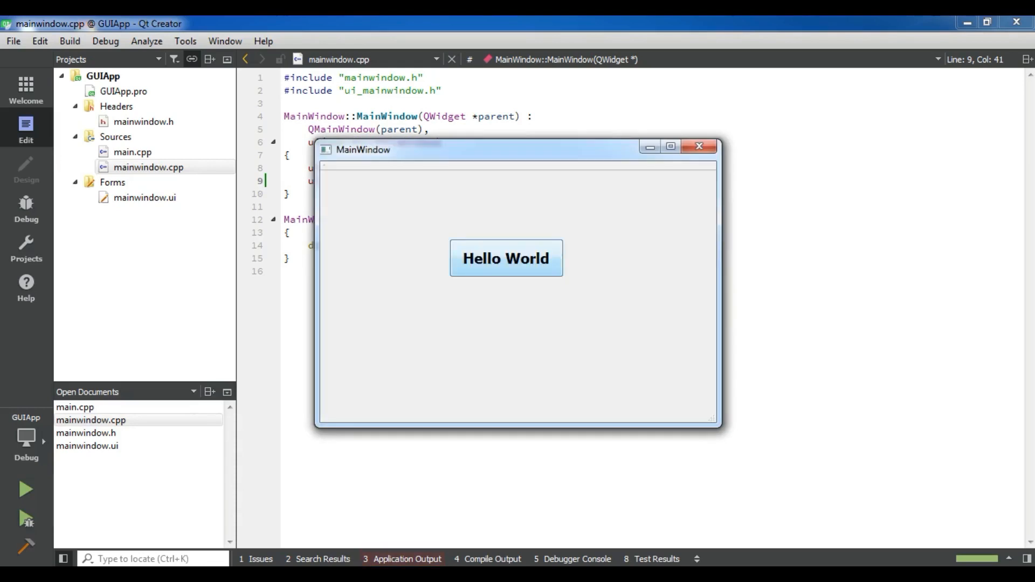